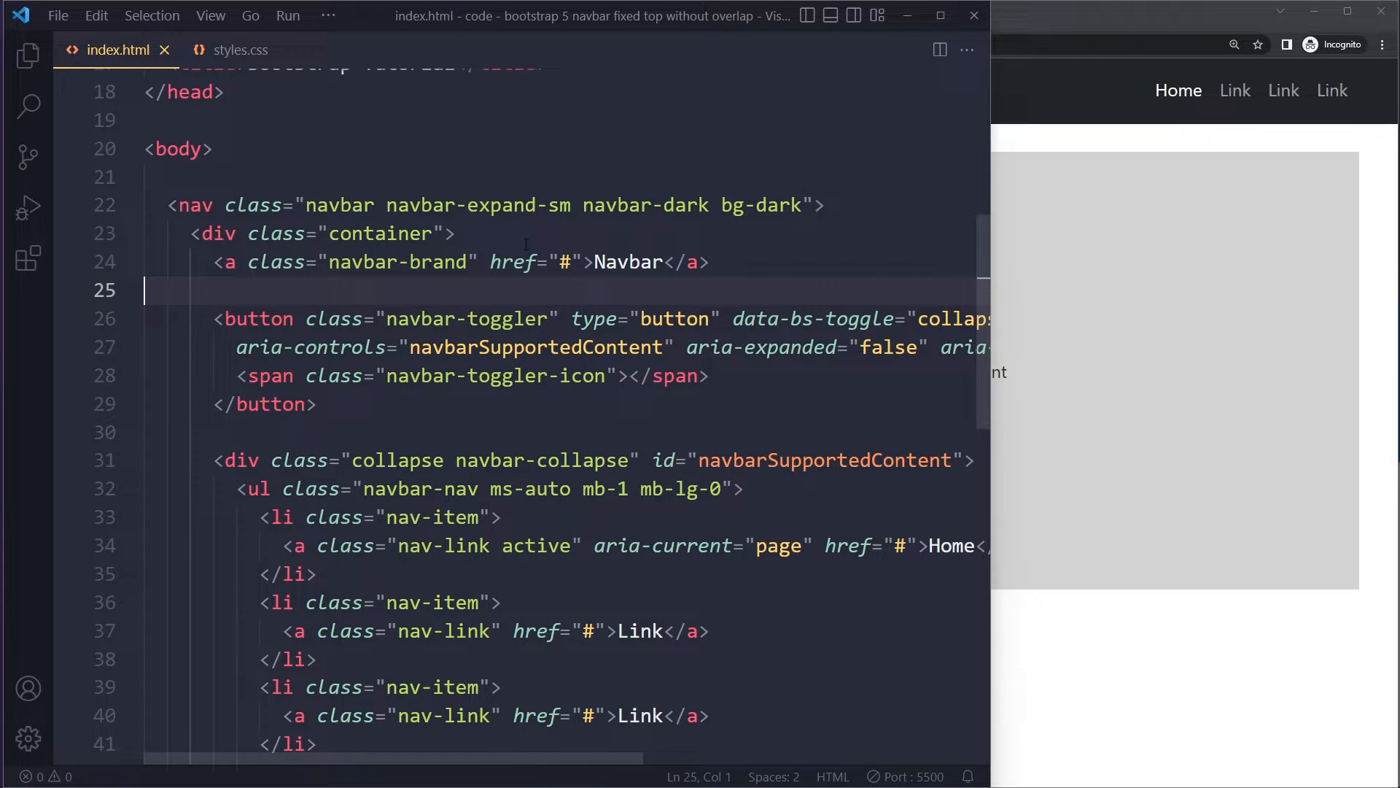
# Scroll the browser preview to look over the dark navbar and gray content block
pyautogui.scroll(-3)
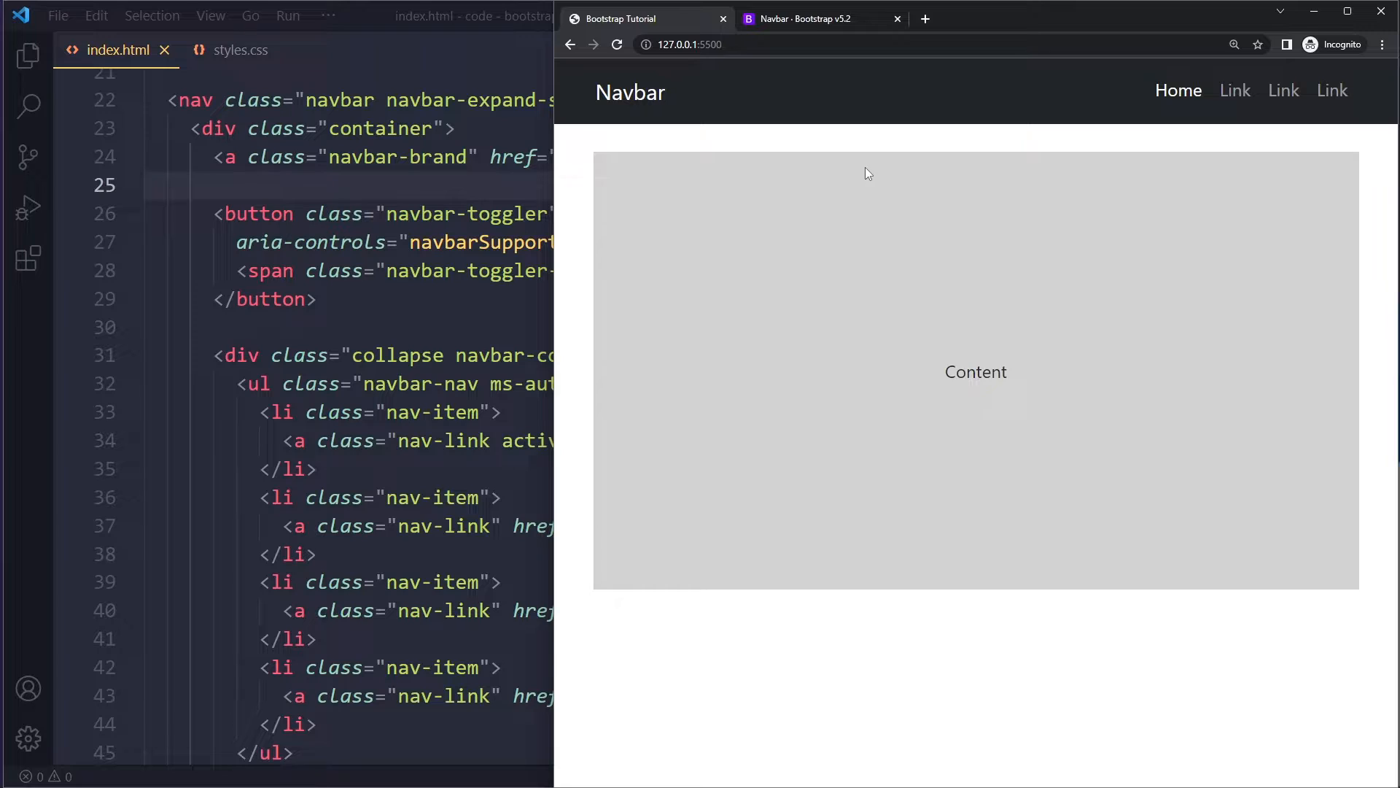
pyautogui.moveTo(762, 132)
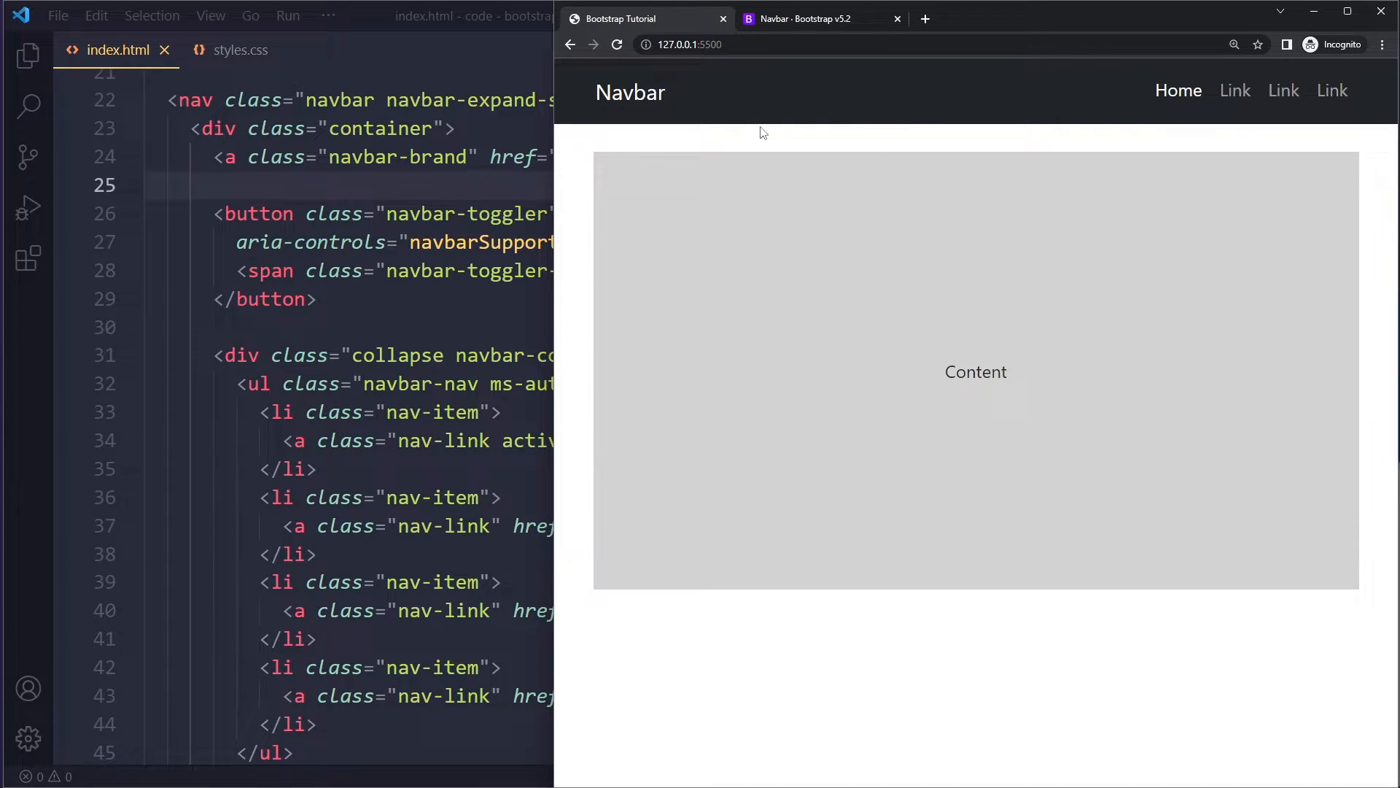
pyautogui.moveTo(885, 149)
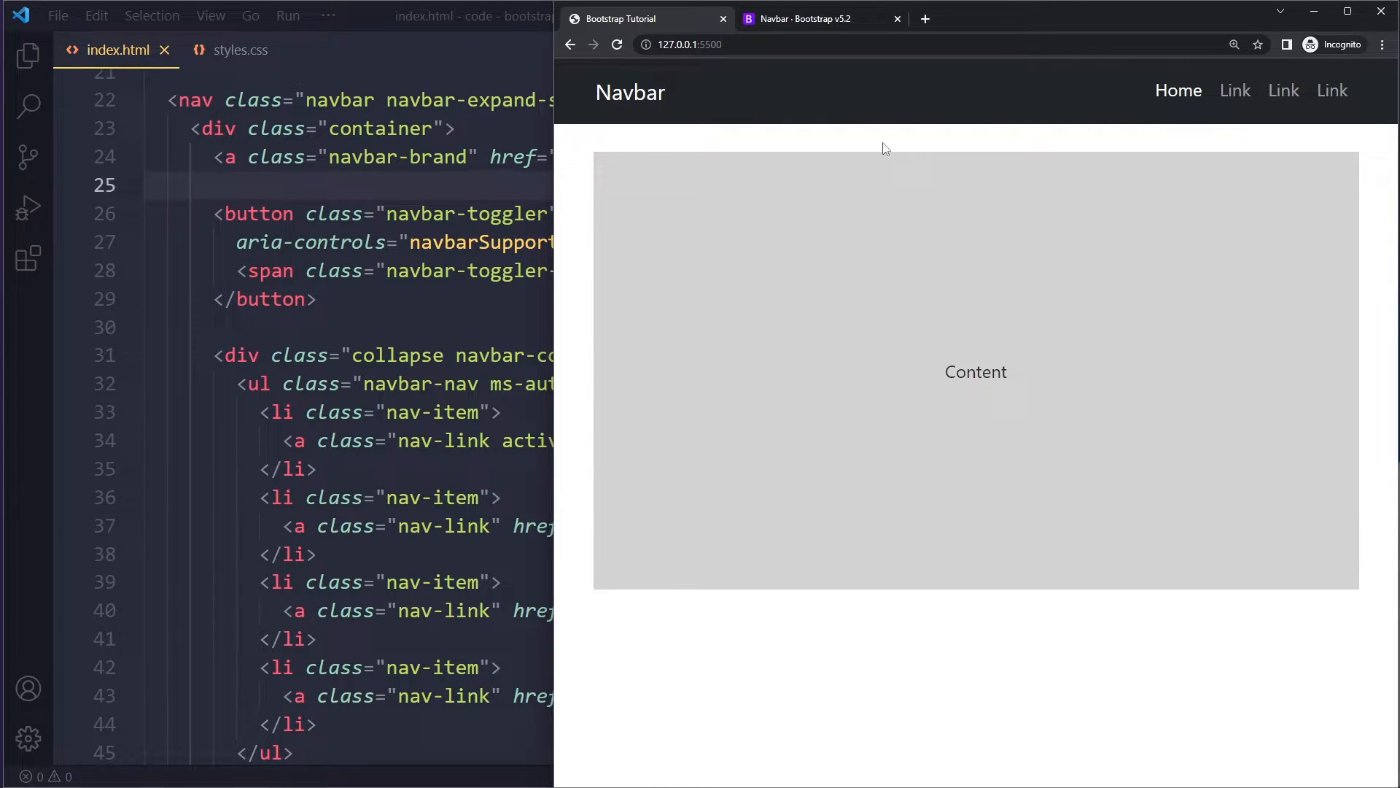
pyautogui.moveTo(580, 602)
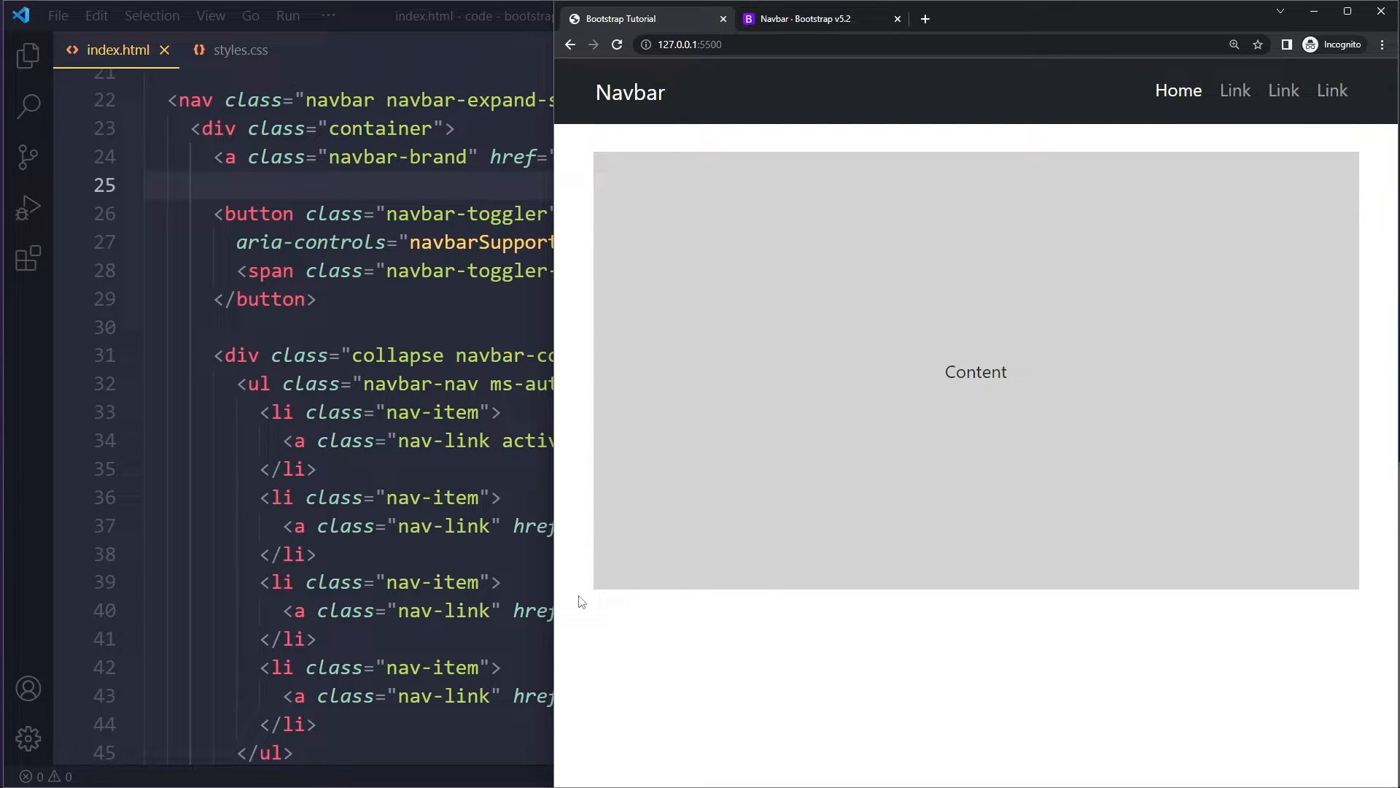
pyautogui.moveTo(827, 136)
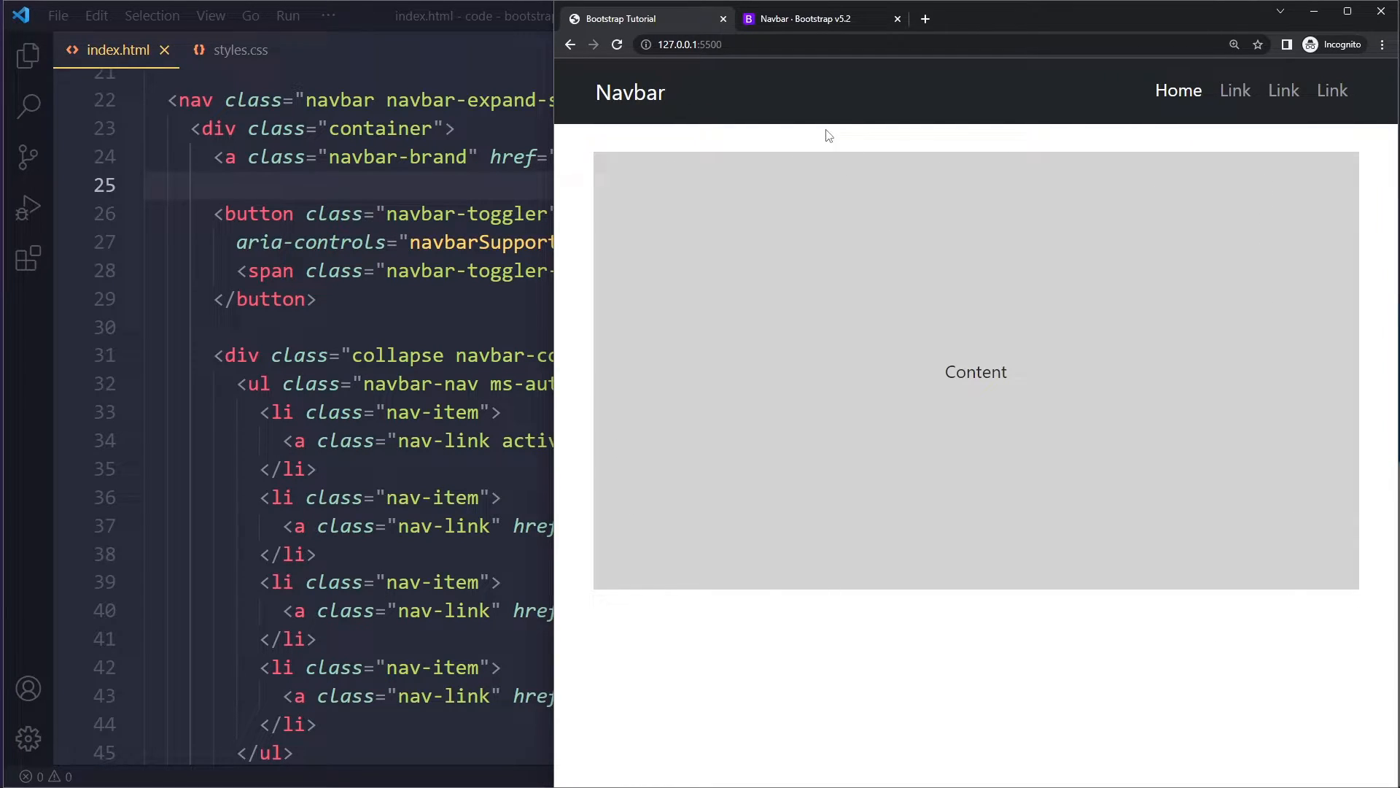
pyautogui.moveTo(984, 96)
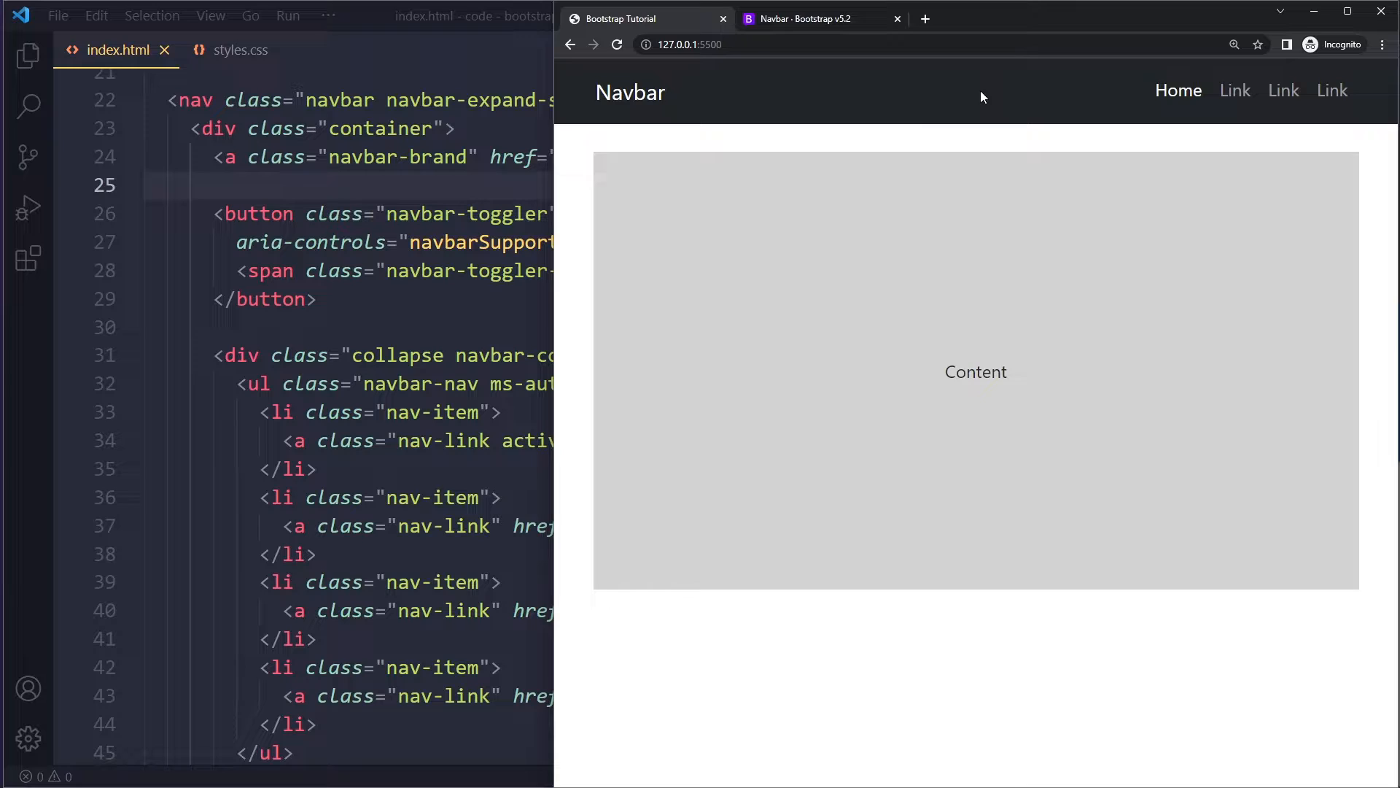
pyautogui.moveTo(877, 67)
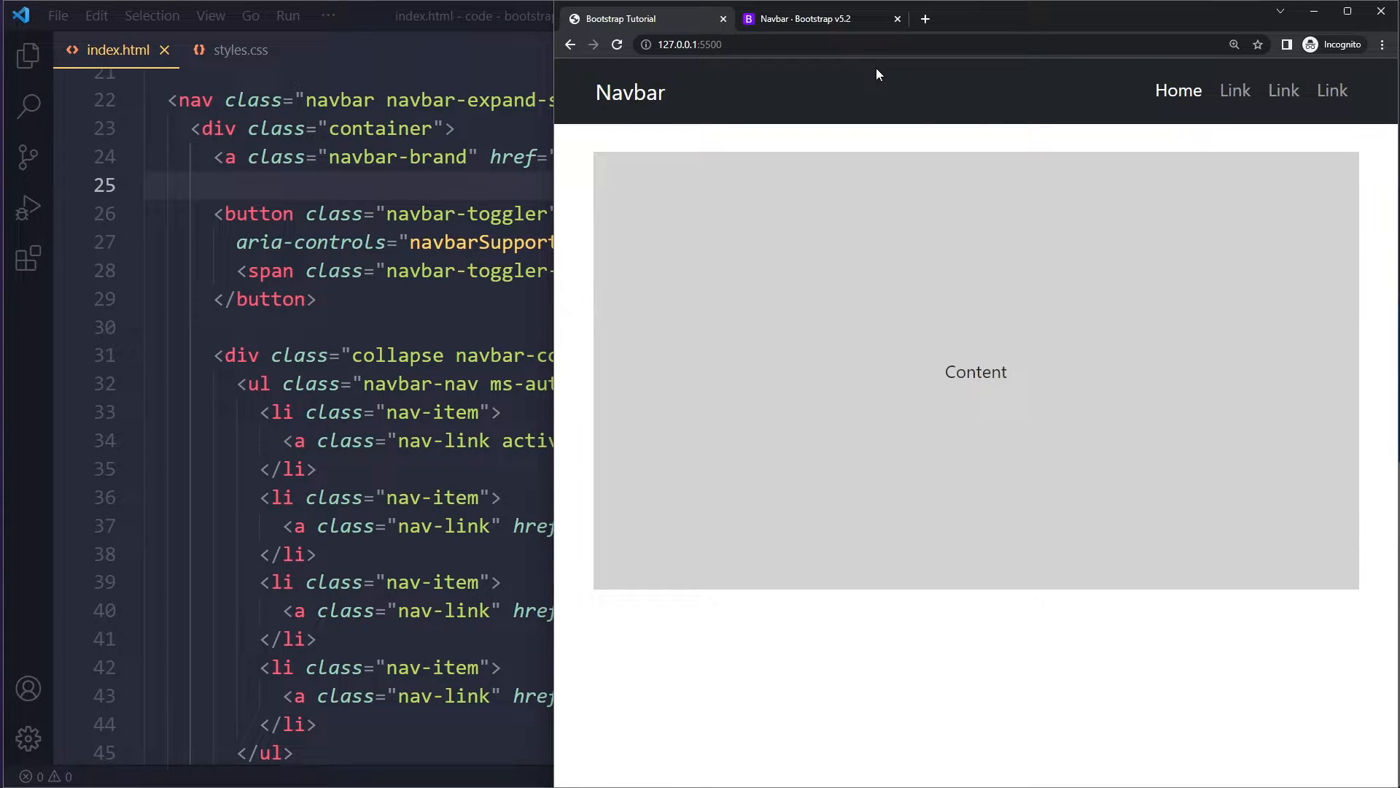
pyautogui.moveTo(847, 155)
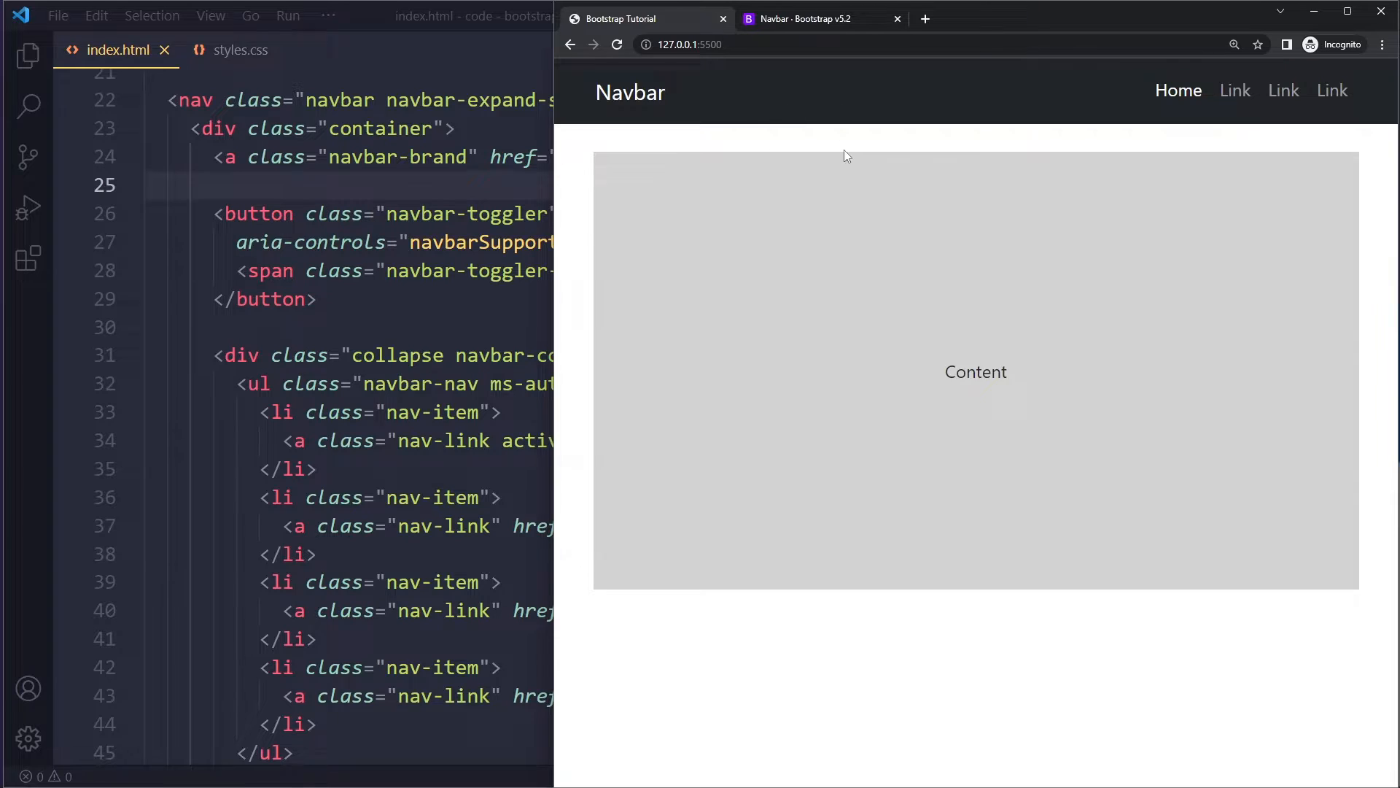
pyautogui.moveTo(849, 124)
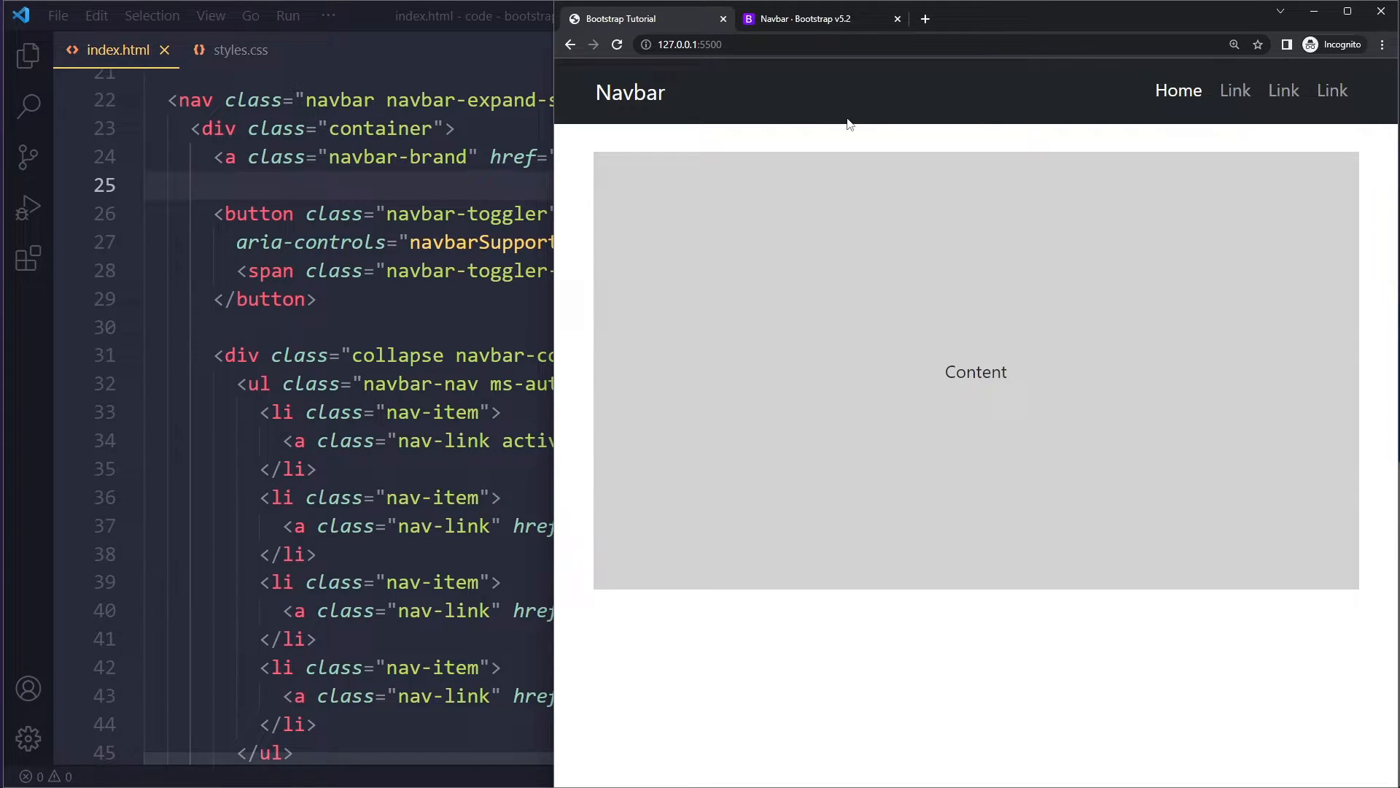
pyautogui.moveTo(1241, 191)
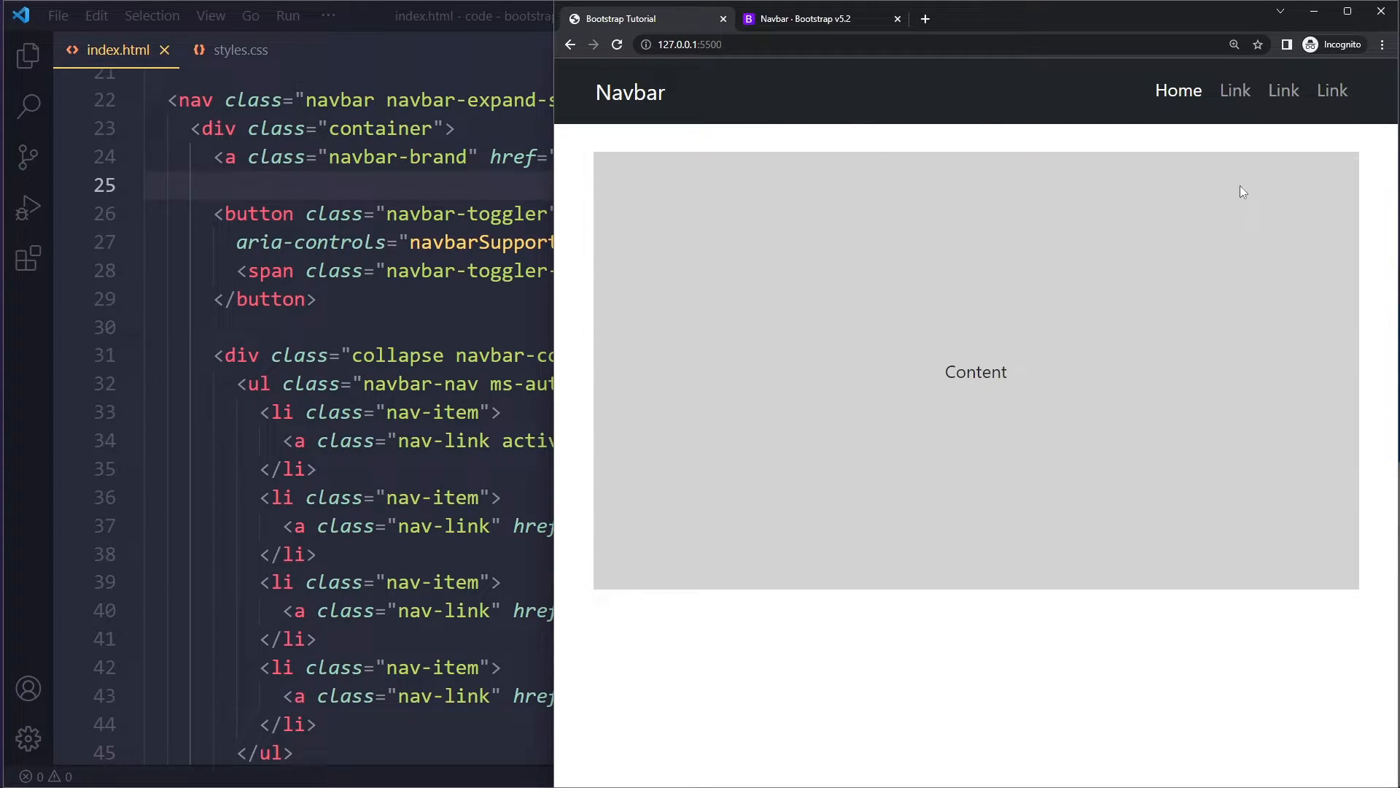
# Add a body rule with height 5000px in styles.css and scroll the preview
pyautogui.click(243, 50)
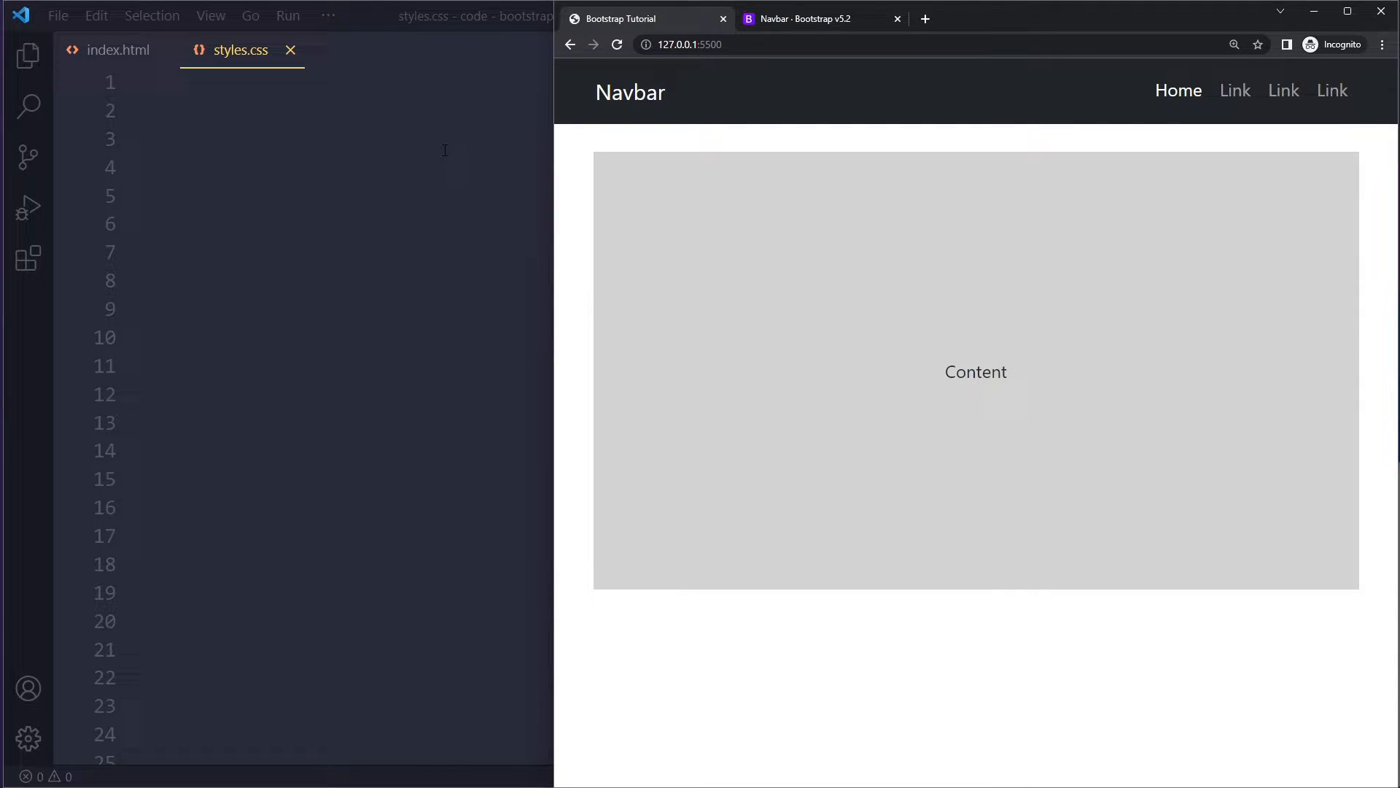
pyautogui.write('body {')
pyautogui.write('height: 5000px;')
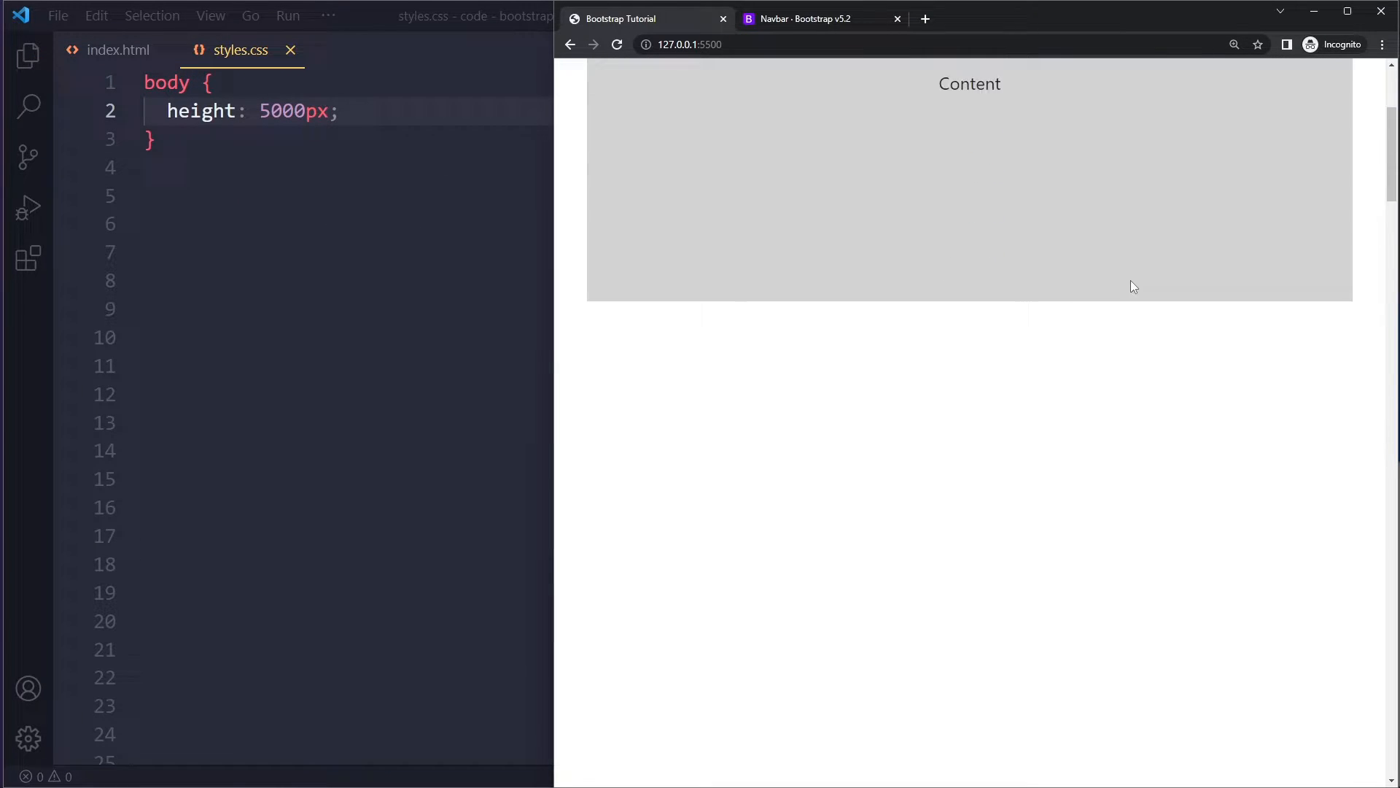
pyautogui.scroll(3)
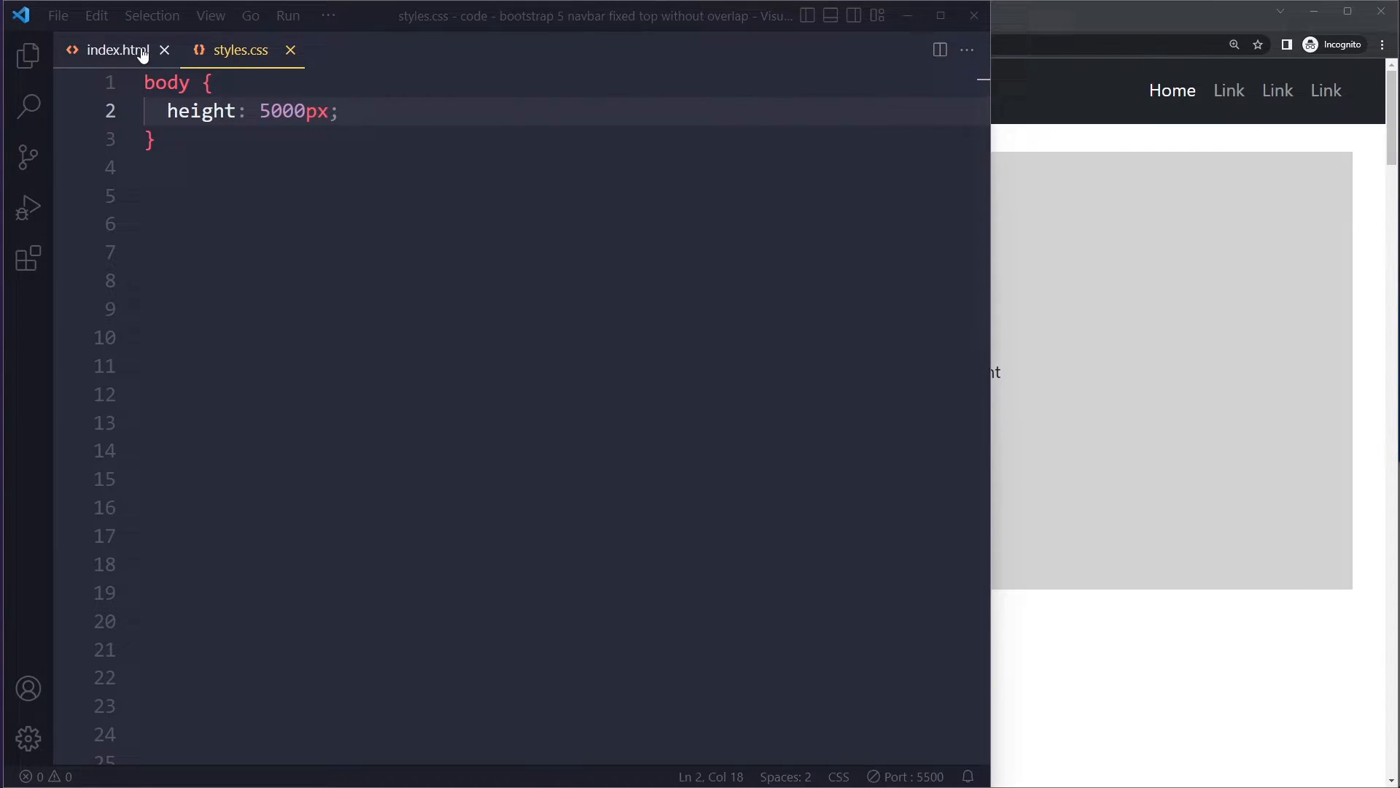
# Add the fixed-top class after navbar-expand-sm on the nav element in index.html
pyautogui.click(117, 49)
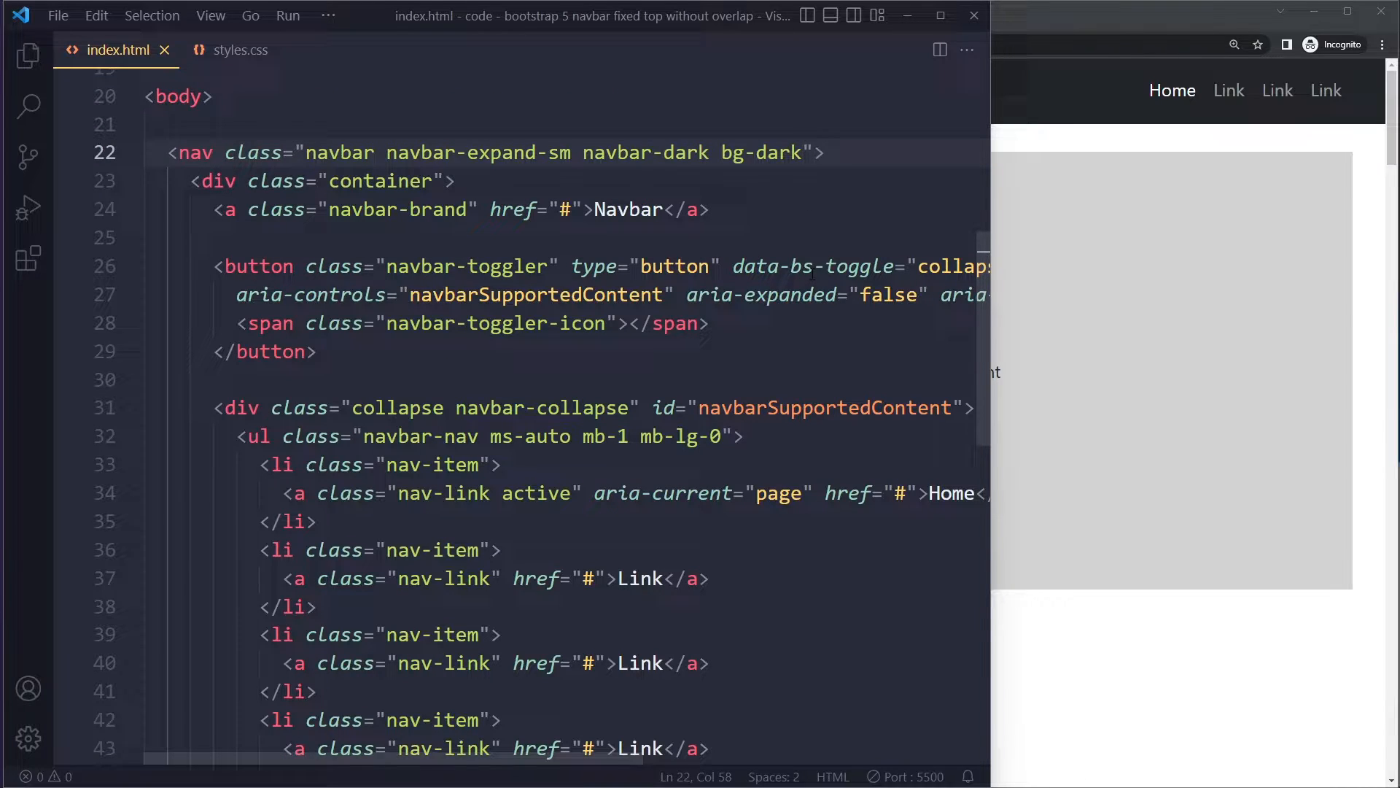
pyautogui.click(571, 153)
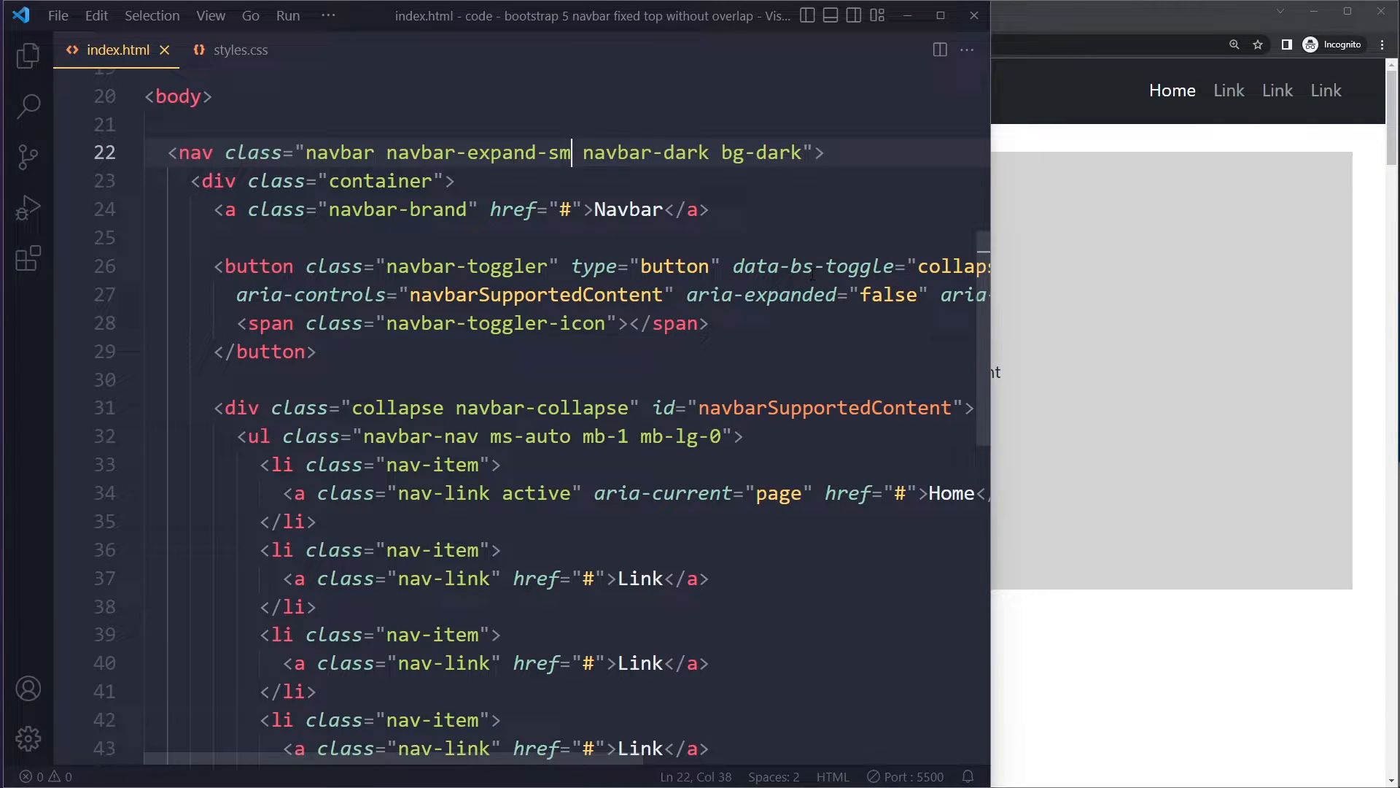
pyautogui.write('fixed-top')
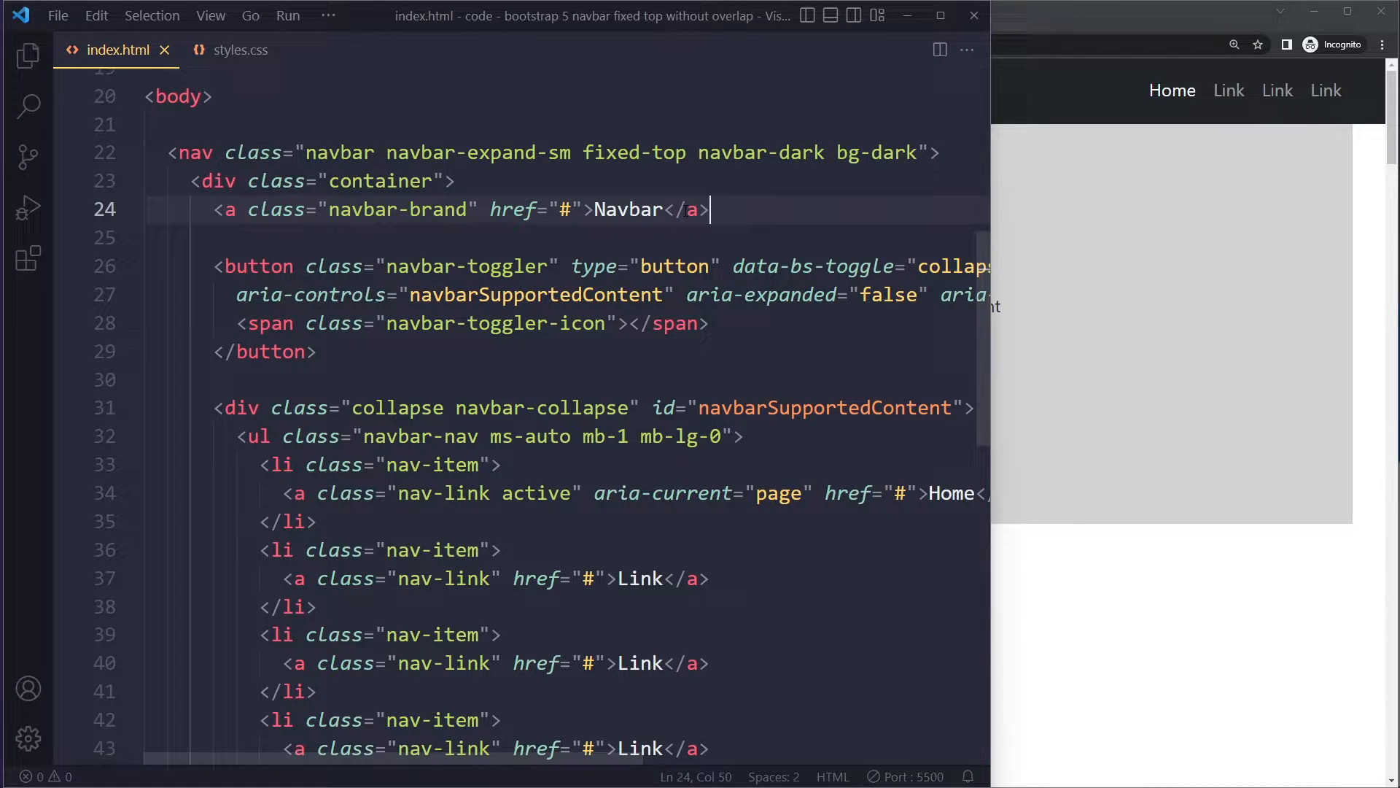
pyautogui.click(239, 50)
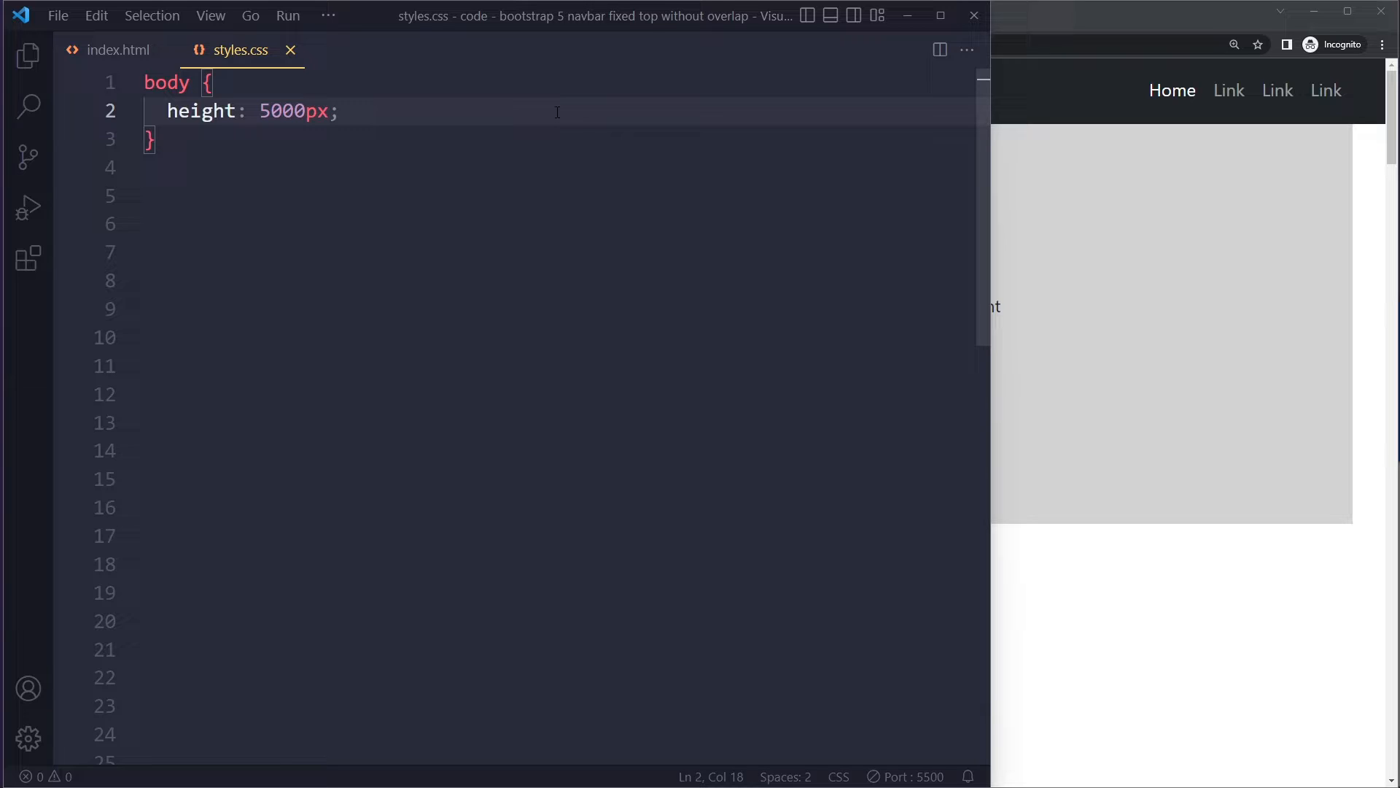
pyautogui.moveTo(569, 115)
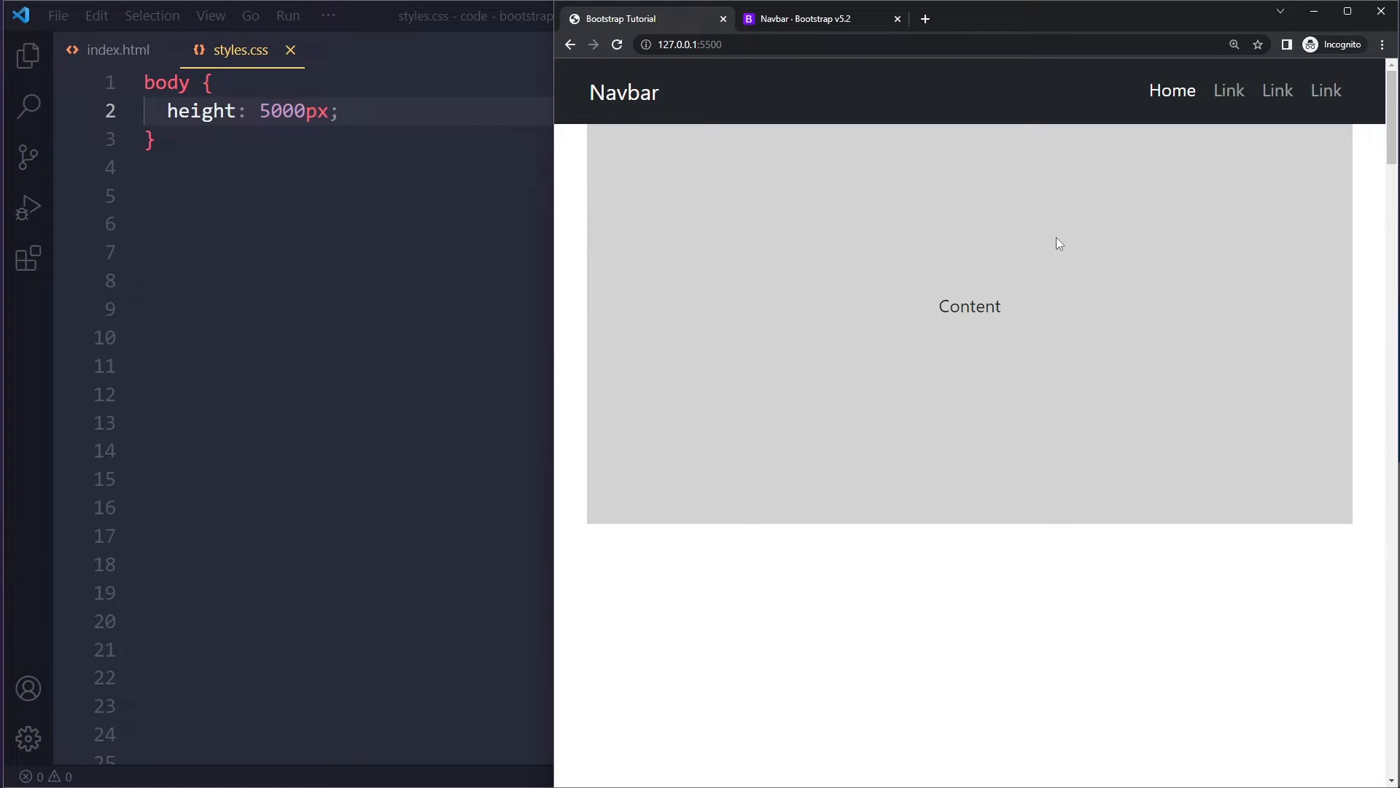
pyautogui.click(113, 50)
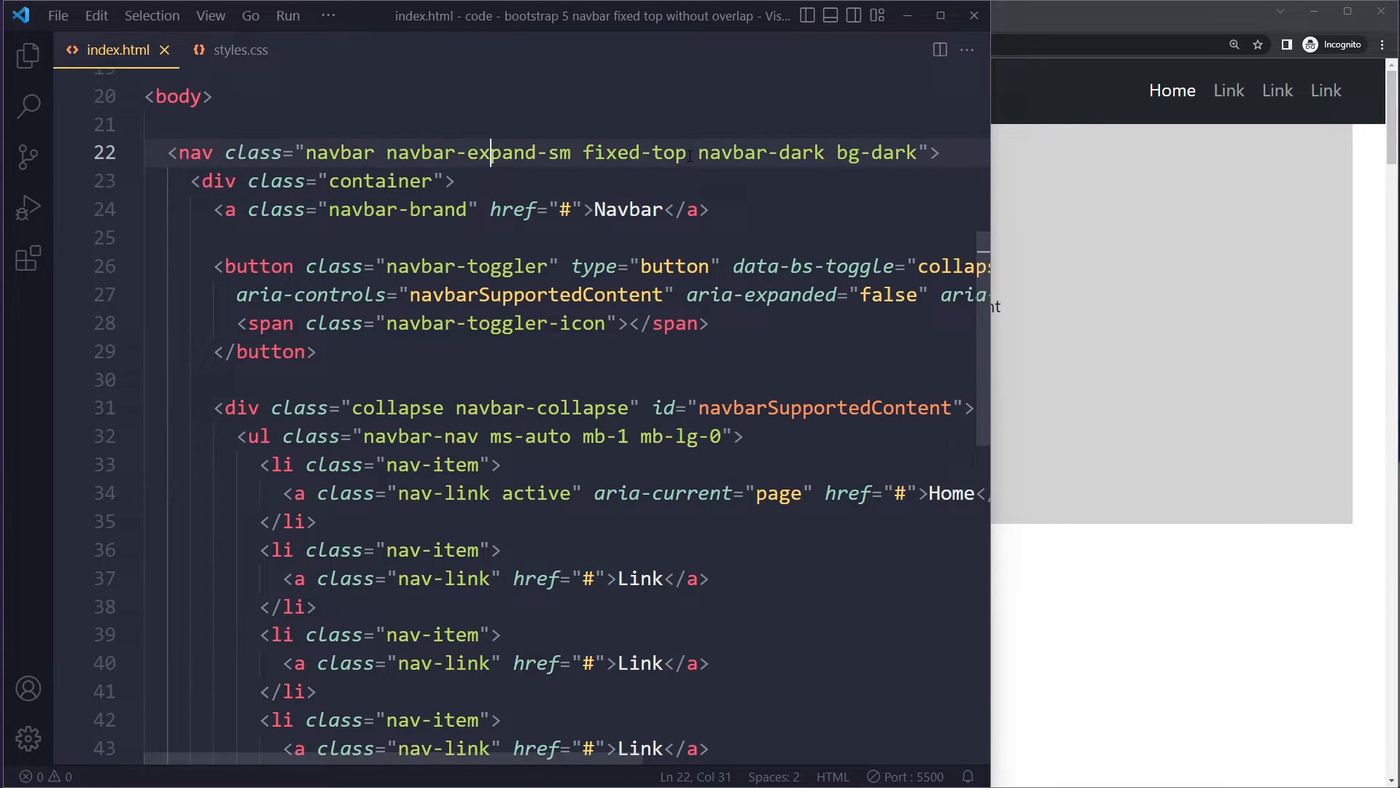
# Inspect the navbar covering the content in the browser, then return to styles.css
pyautogui.press('Backspace')
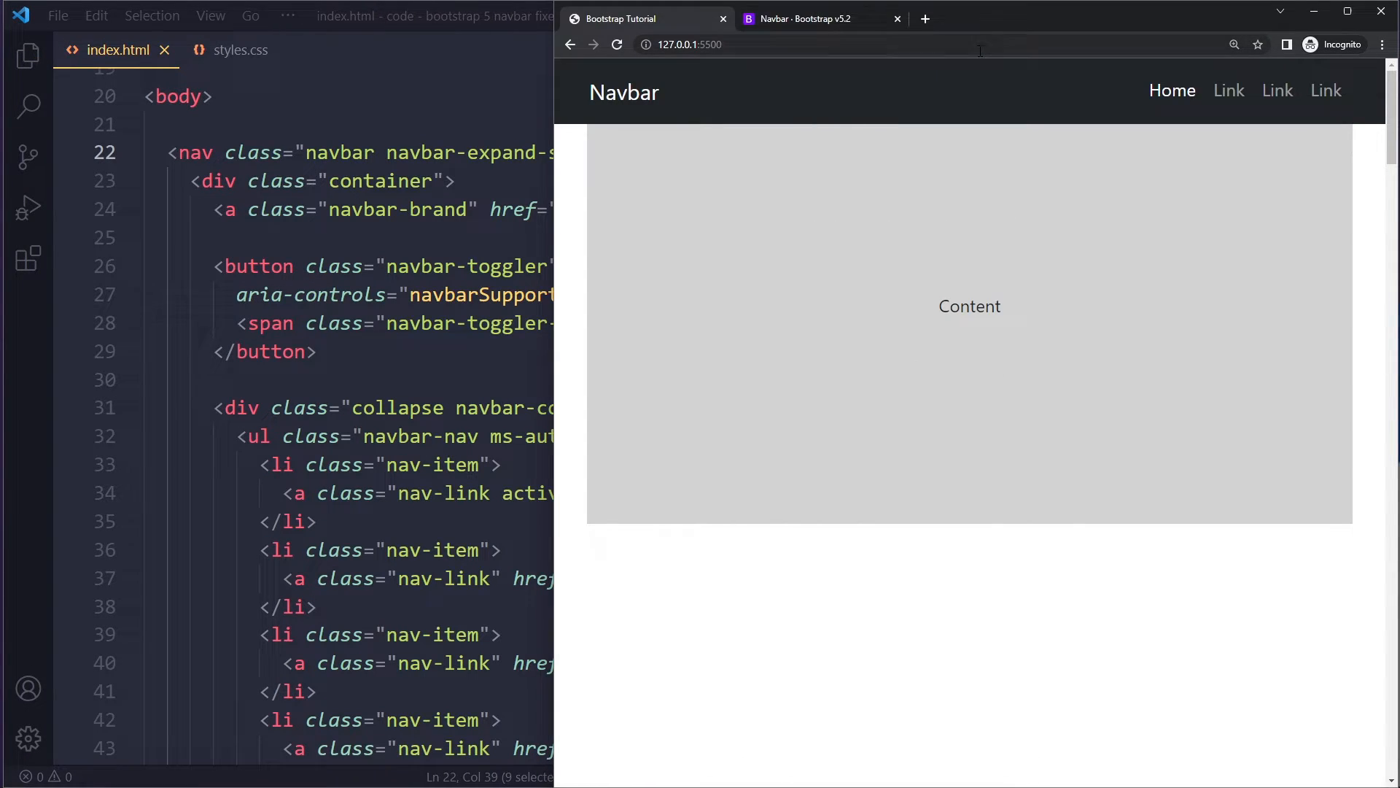
pyautogui.moveTo(832, 116)
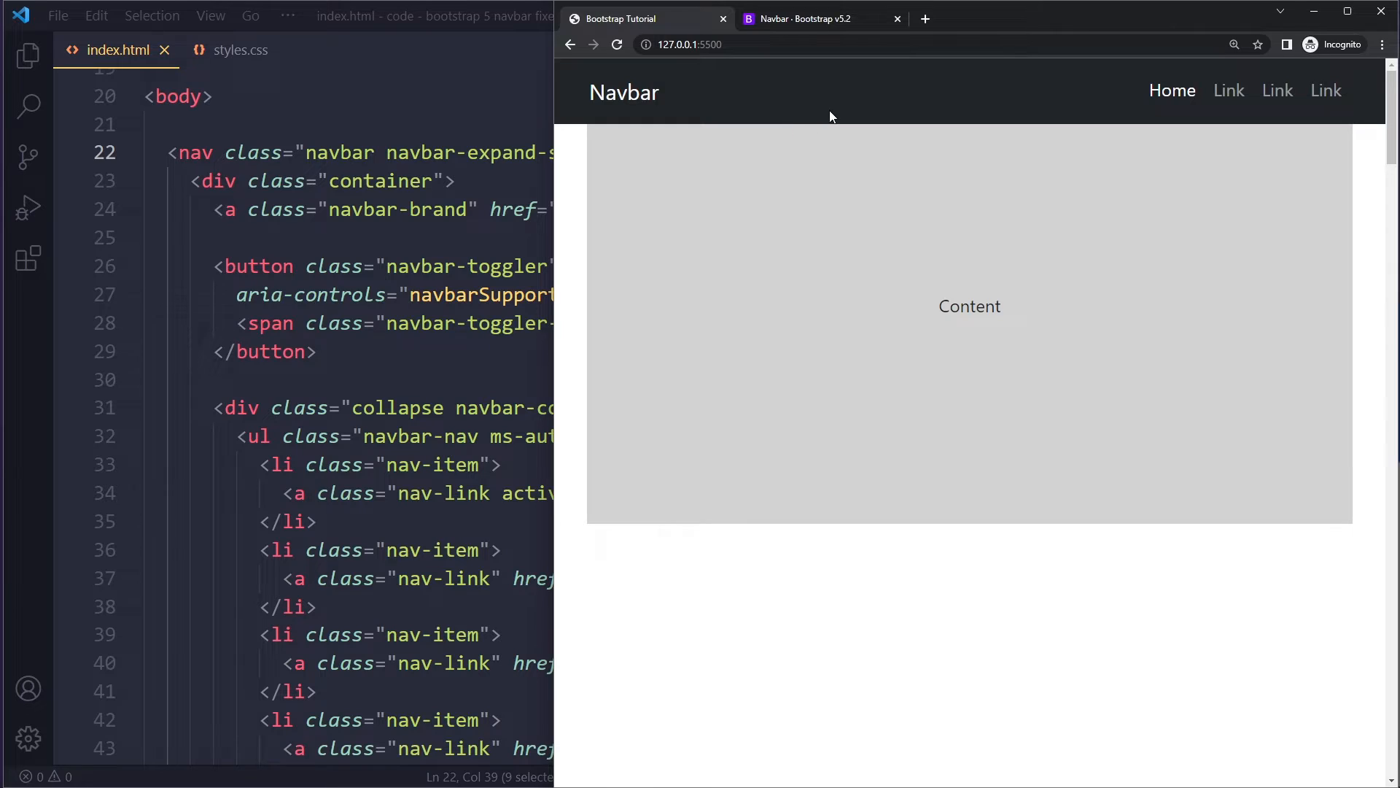
pyautogui.moveTo(862, 104)
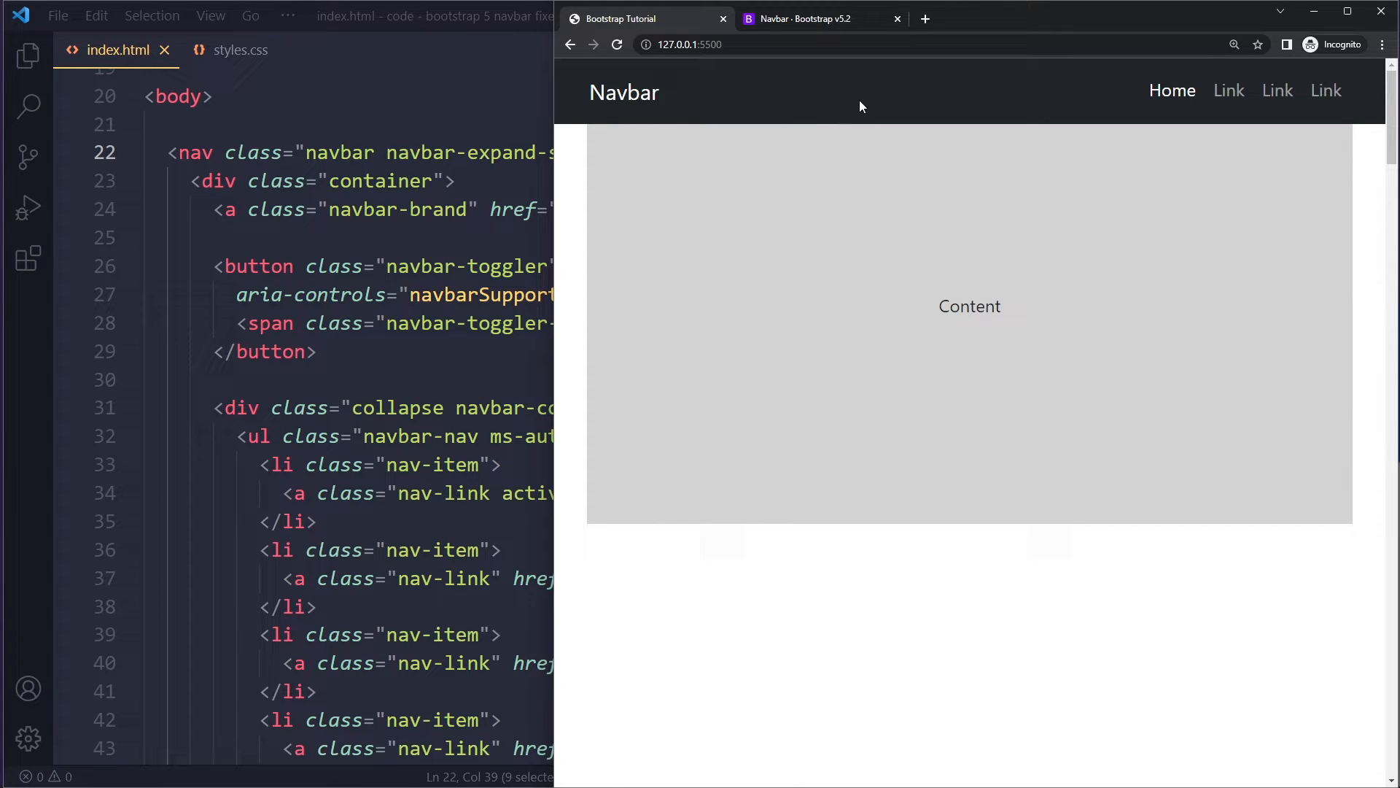
pyautogui.moveTo(926, 311)
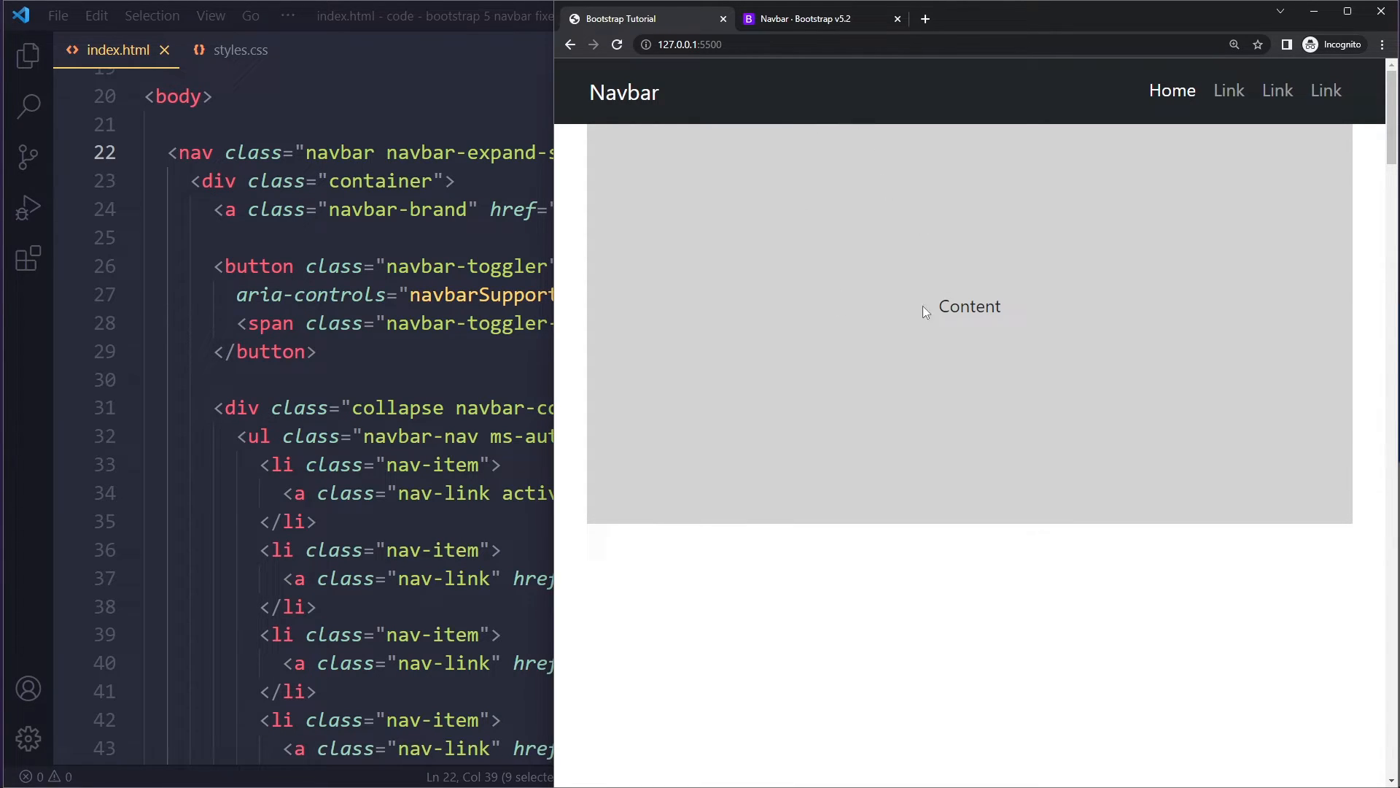
pyautogui.moveTo(939, 108)
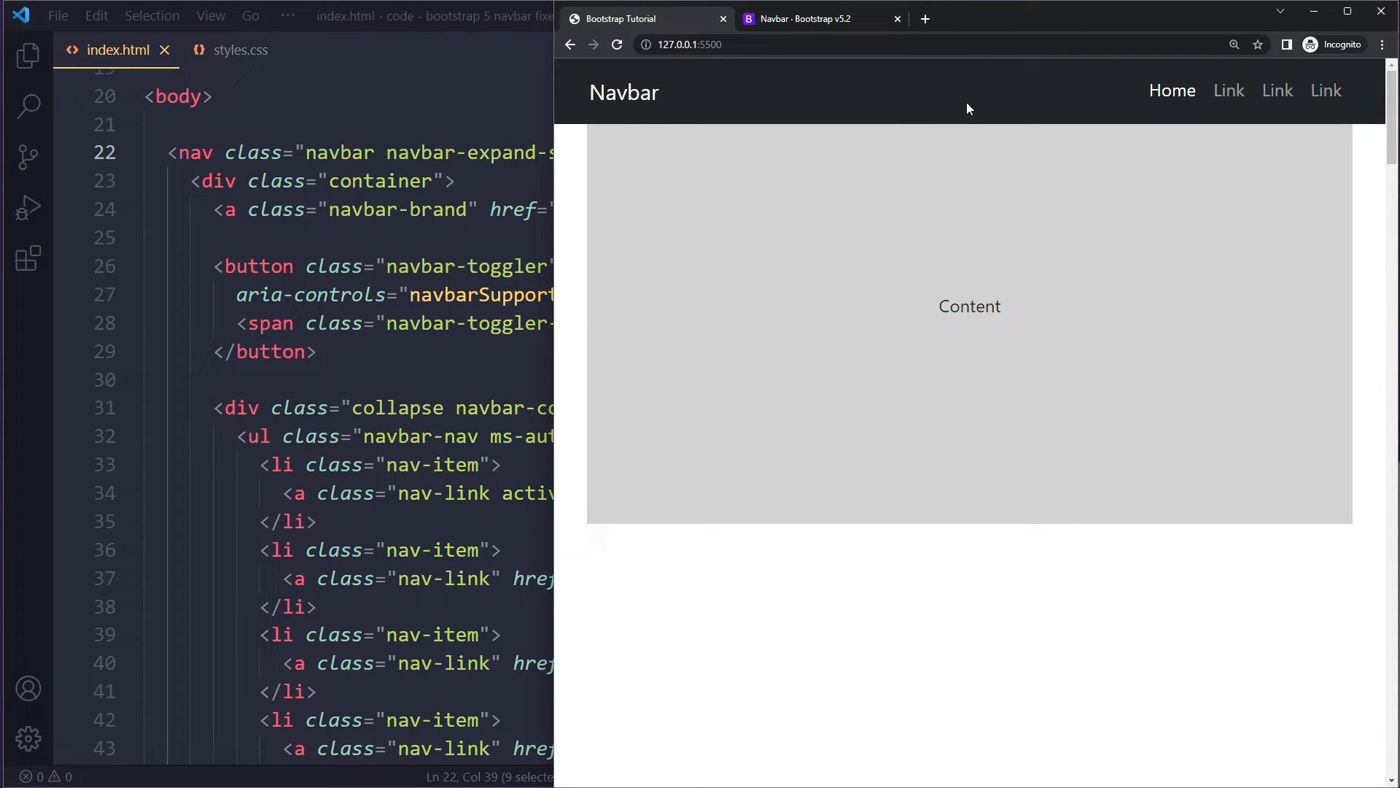
pyautogui.moveTo(866, 62)
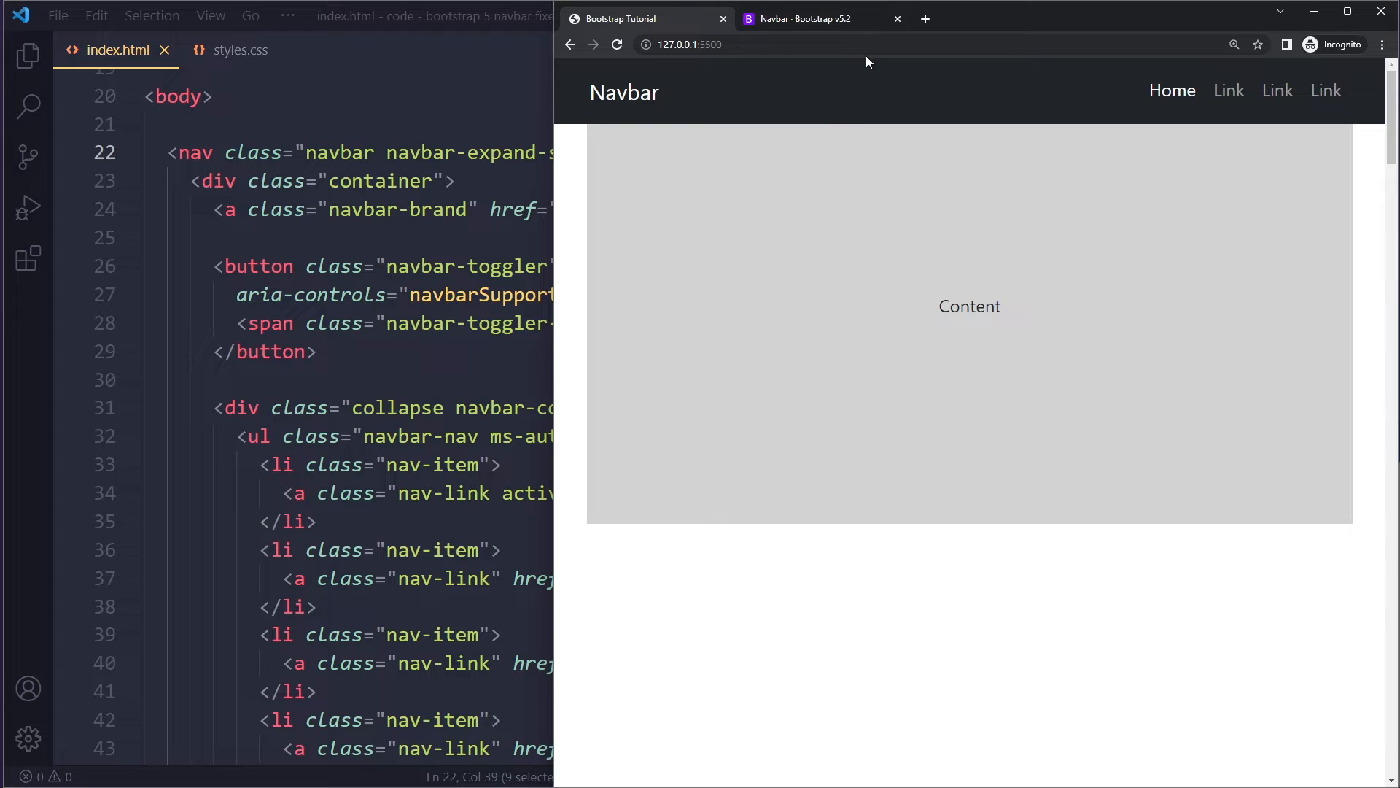
pyautogui.moveTo(663, 132)
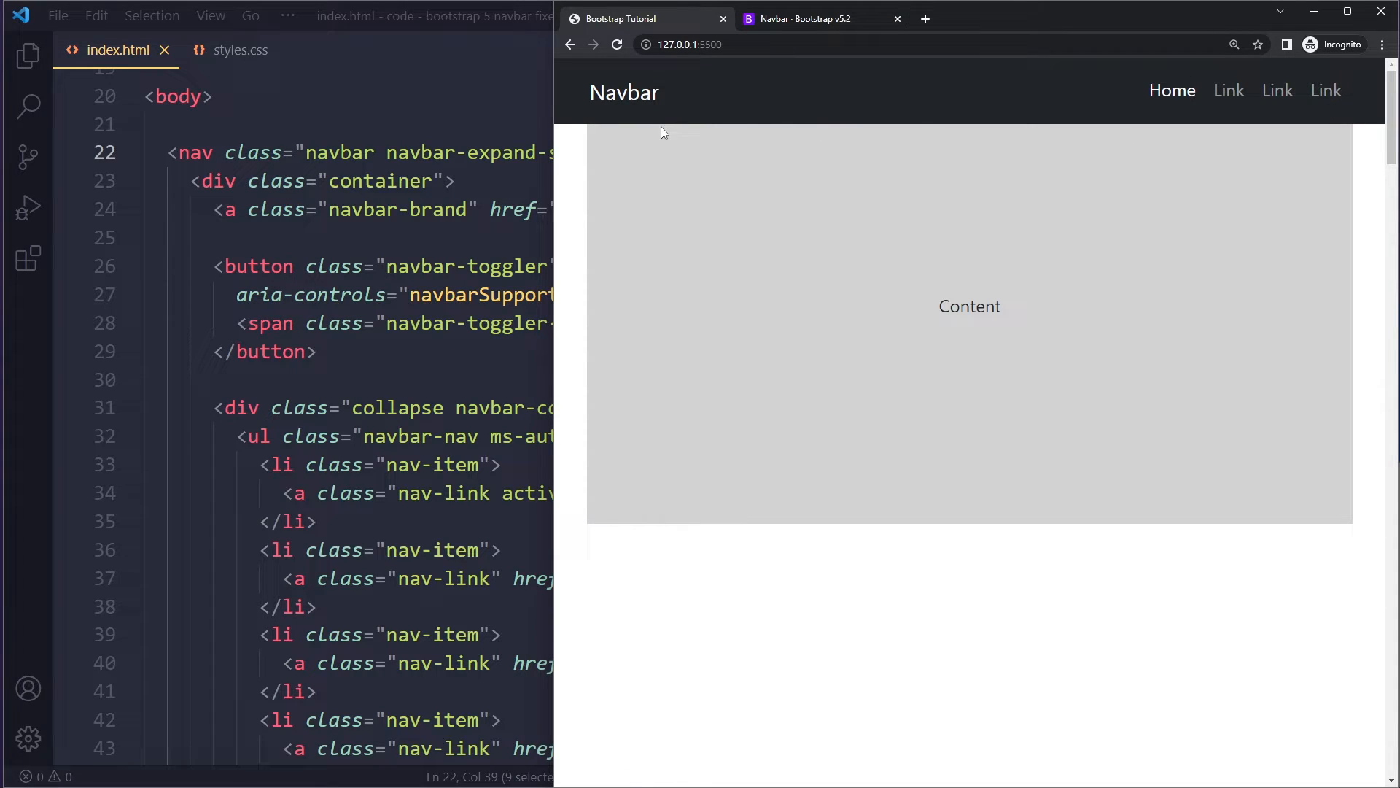
pyautogui.moveTo(858, 188)
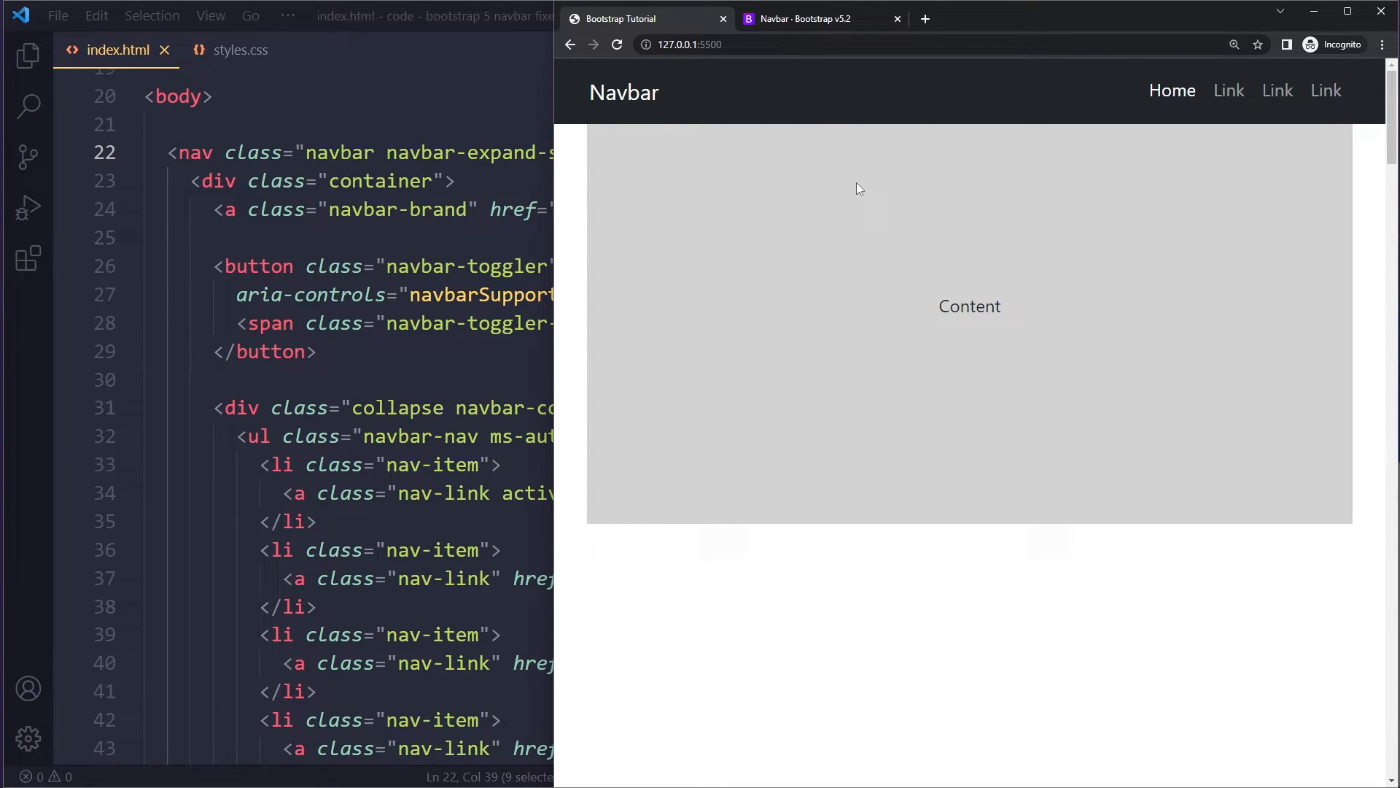
pyautogui.click(241, 50)
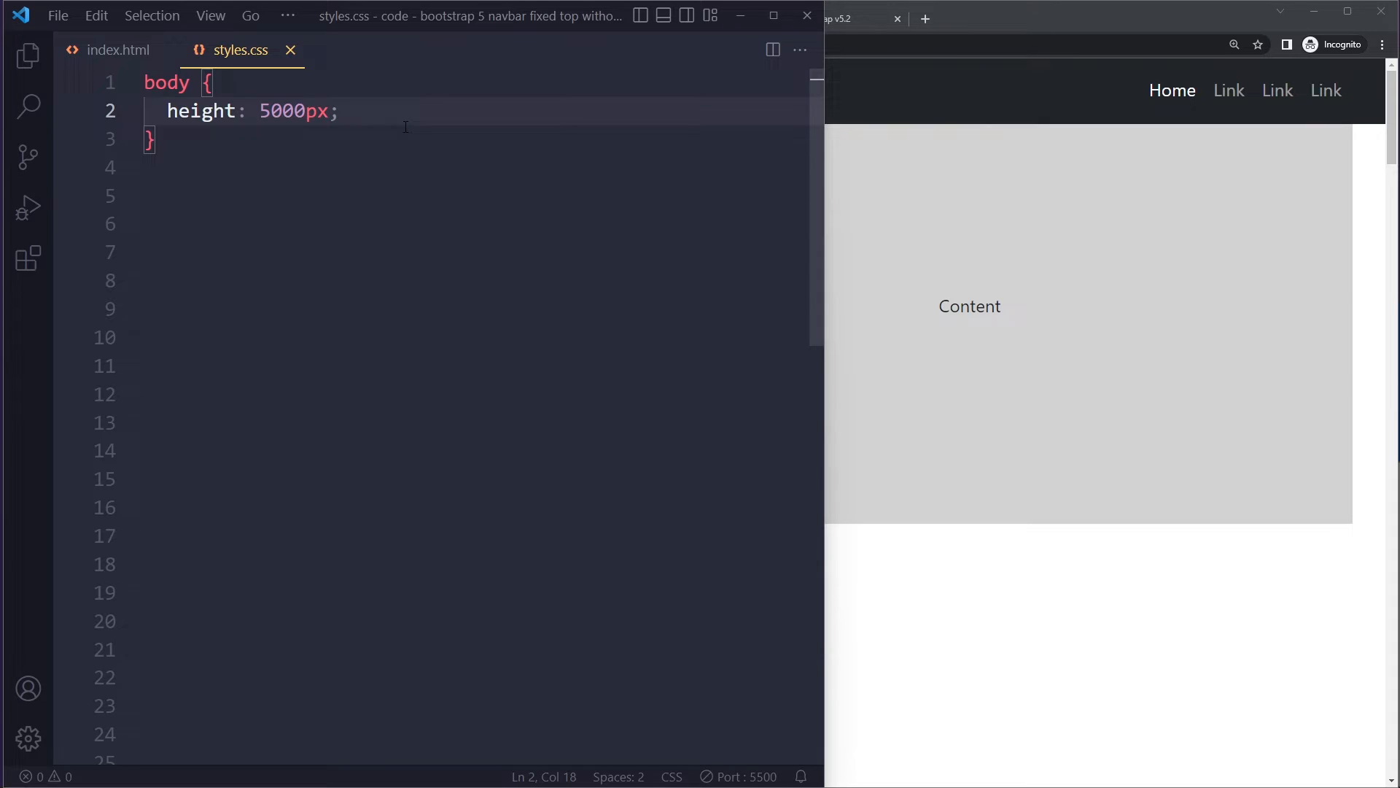
# Add padding-top: 56px; to the body rule in styles.css
pyautogui.write('p')
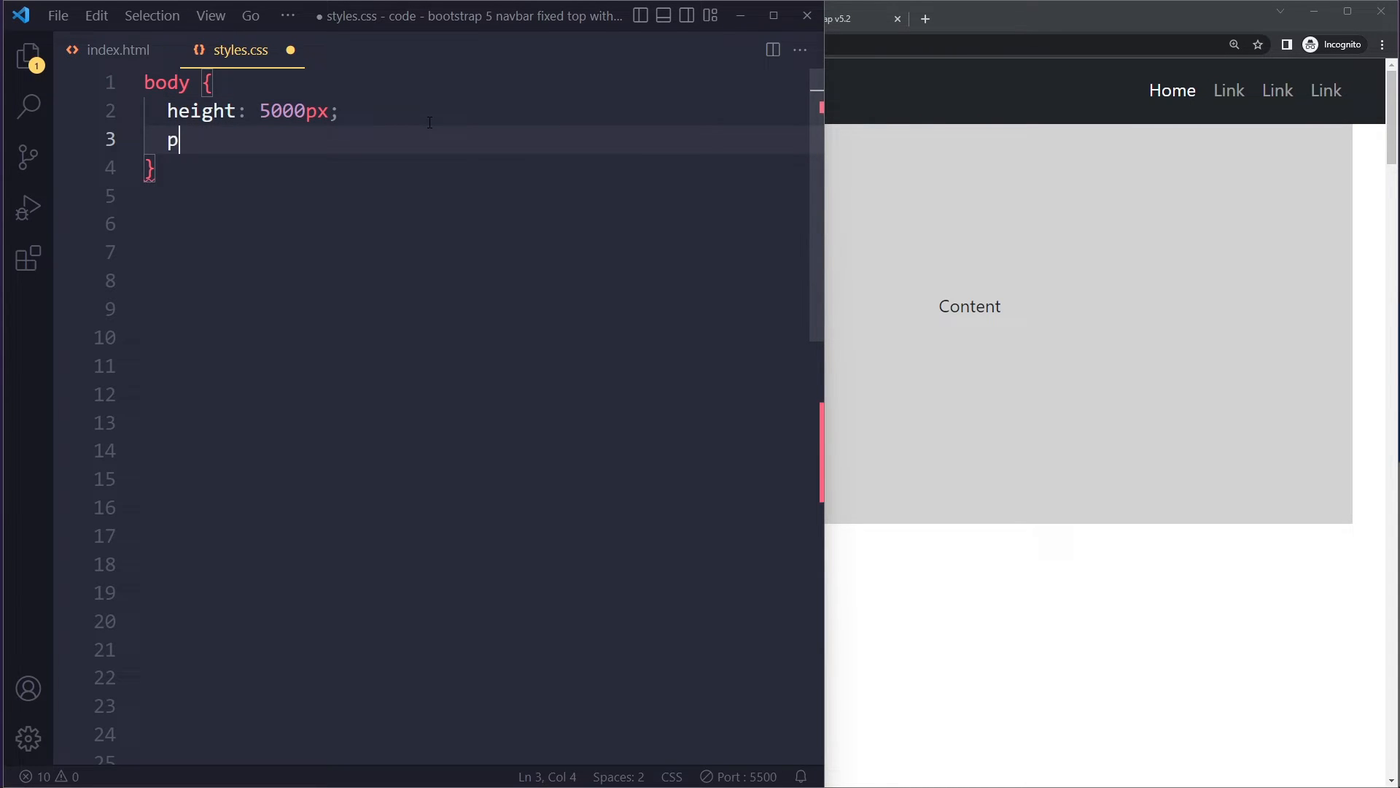
pyautogui.write('adding-top:')
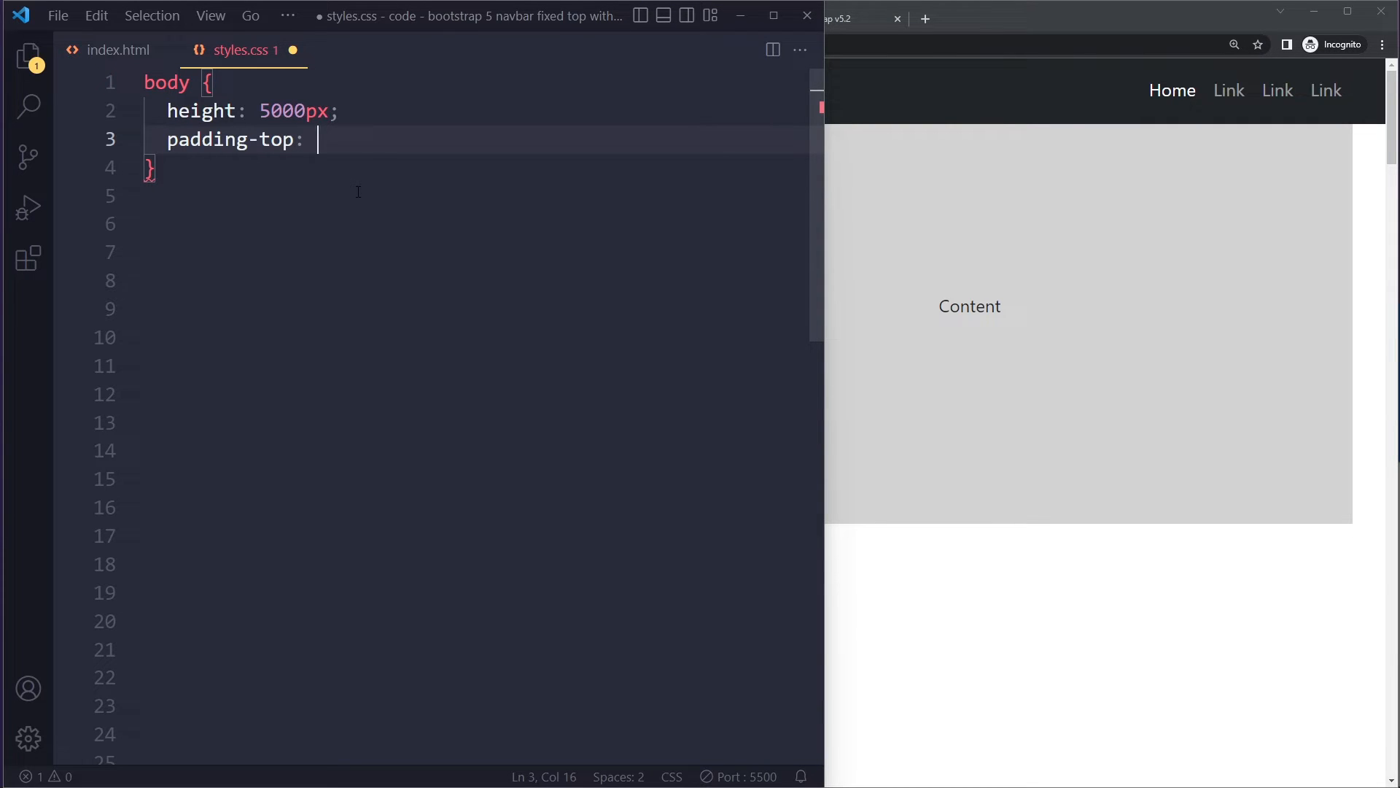
pyautogui.write('56px;')
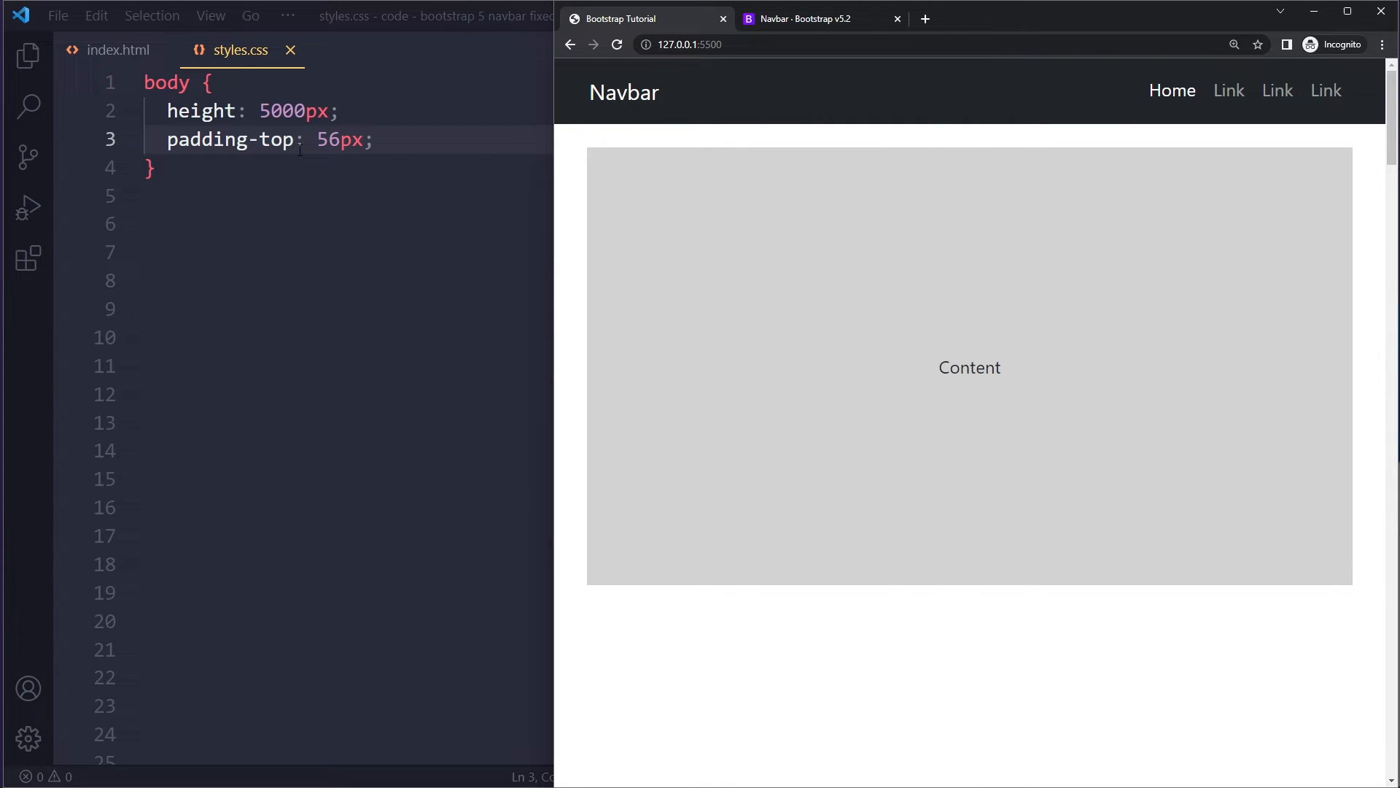
pyautogui.moveTo(901, 74)
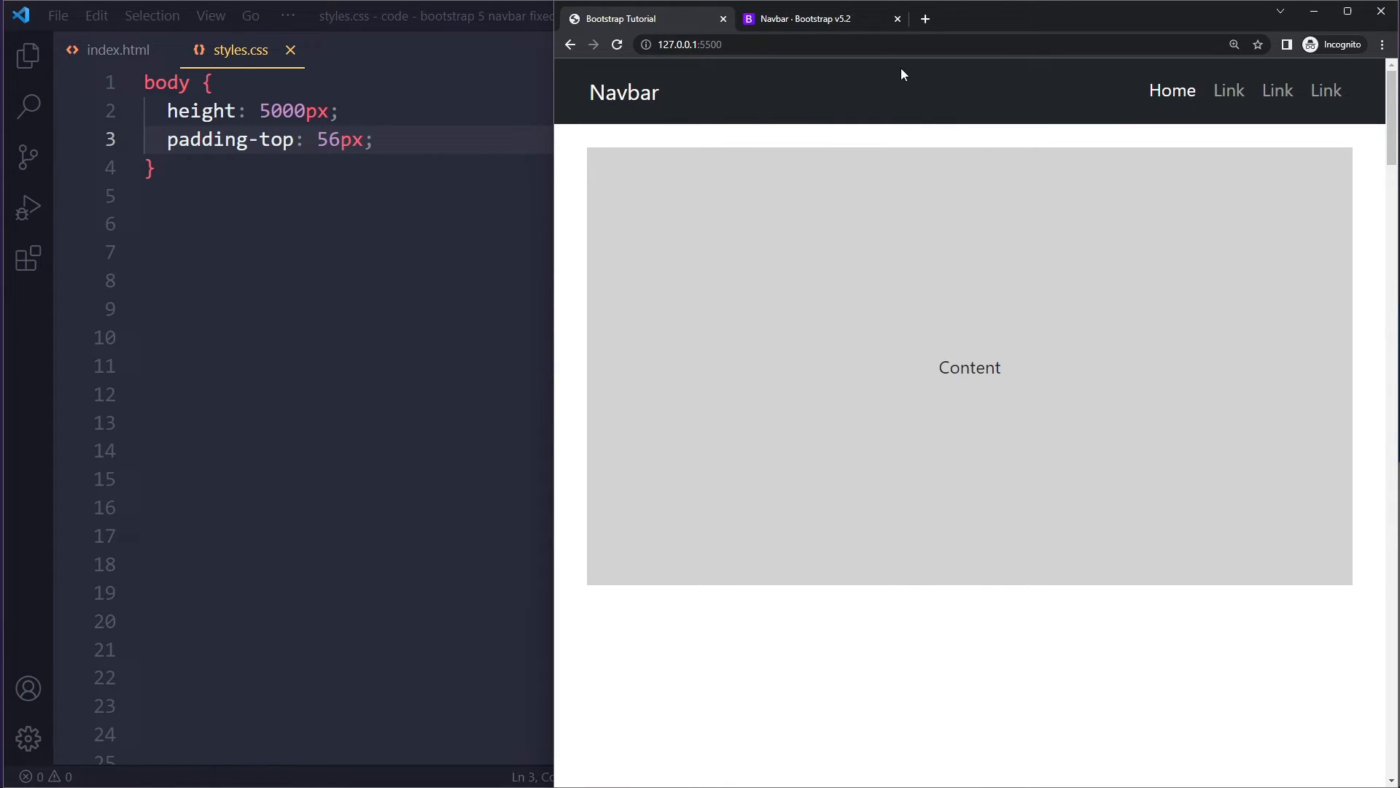
pyautogui.moveTo(816, 70)
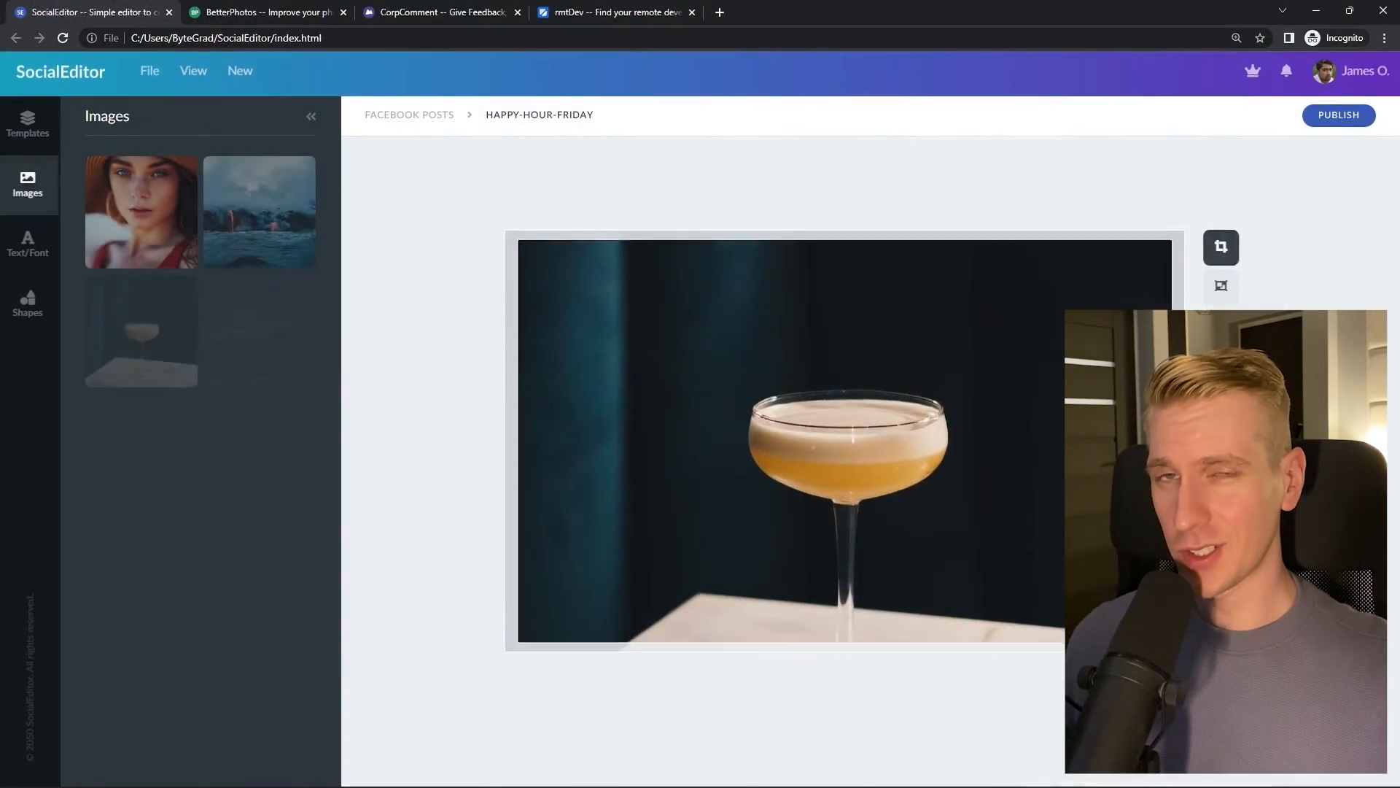
# Select a browser element and type 'react developer'
pyautogui.click(257, 12)
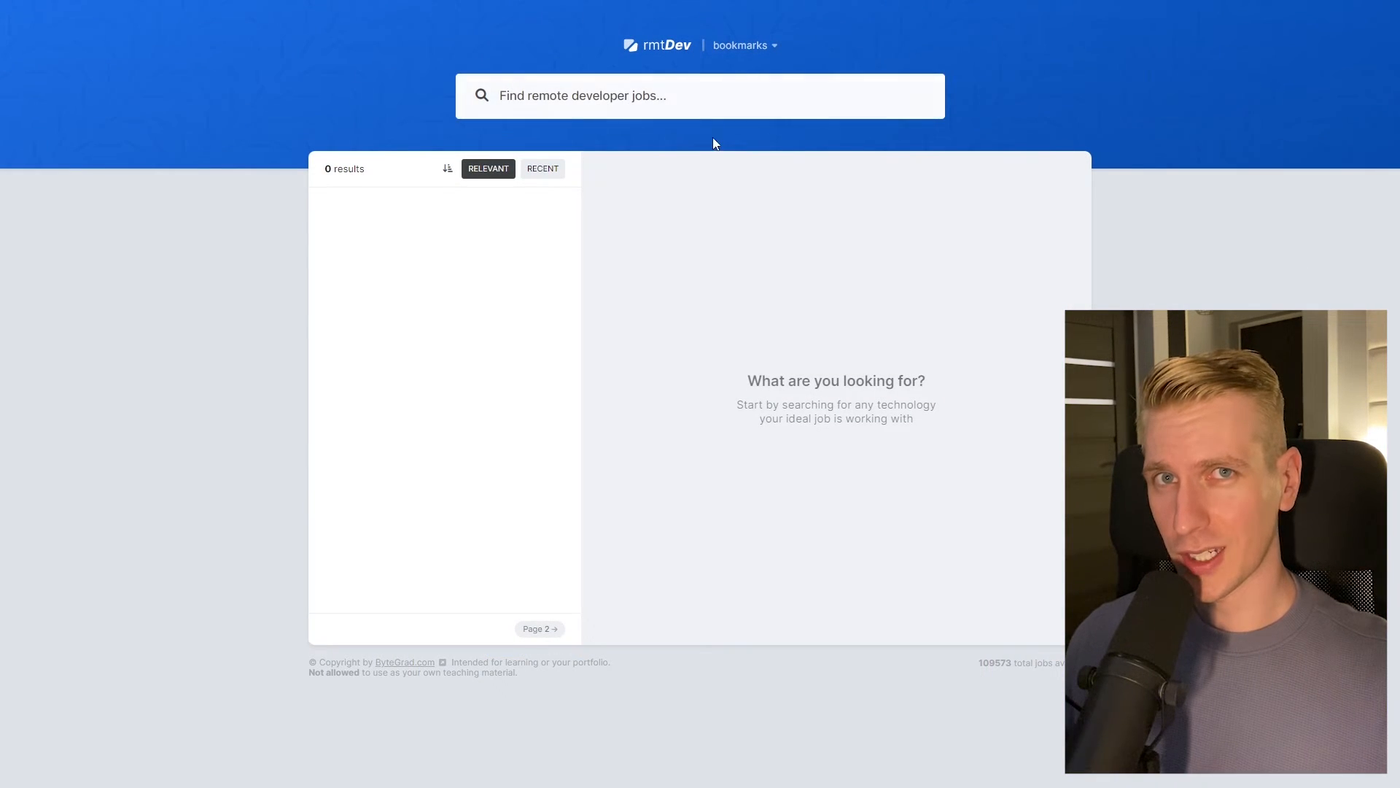
pyautogui.write('react developer')
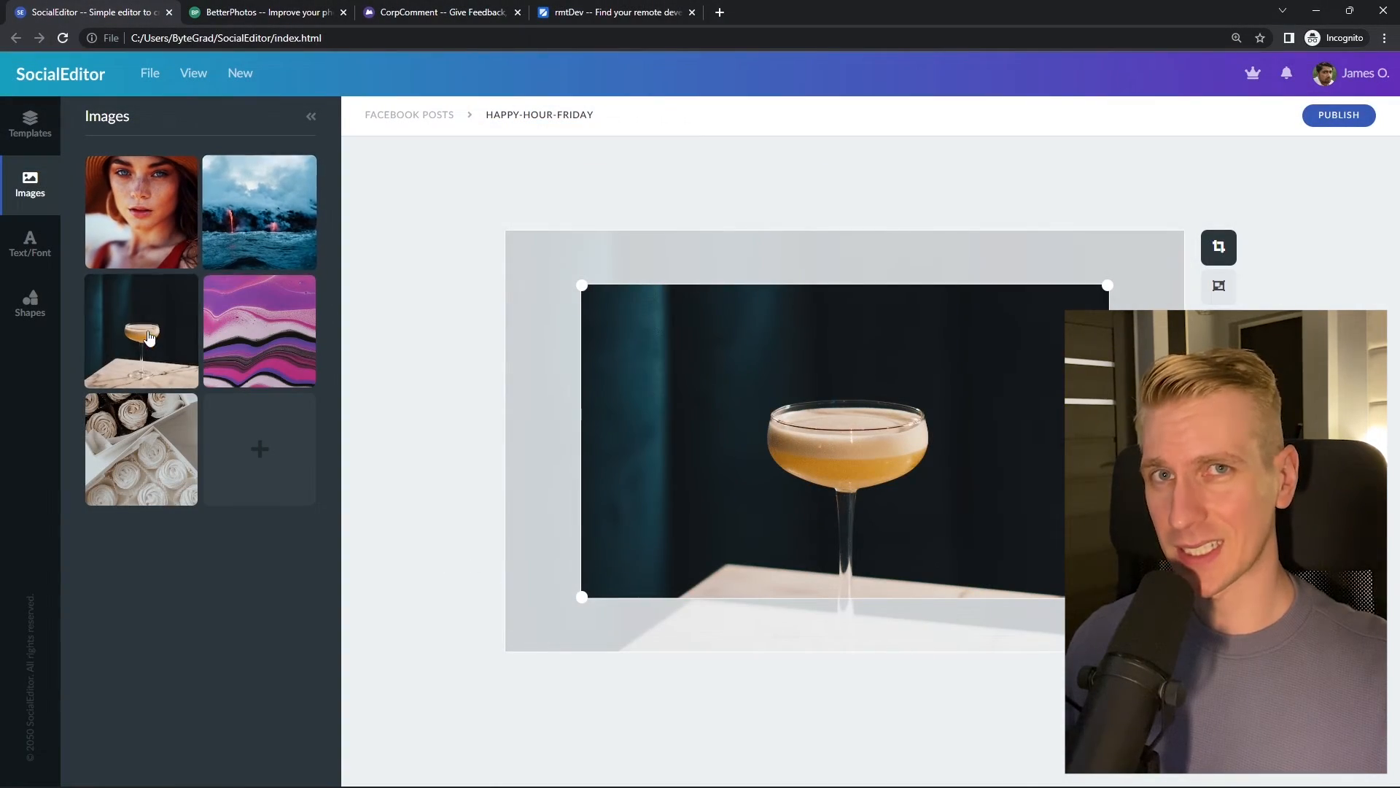
pyautogui.moveTo(1295, 81)
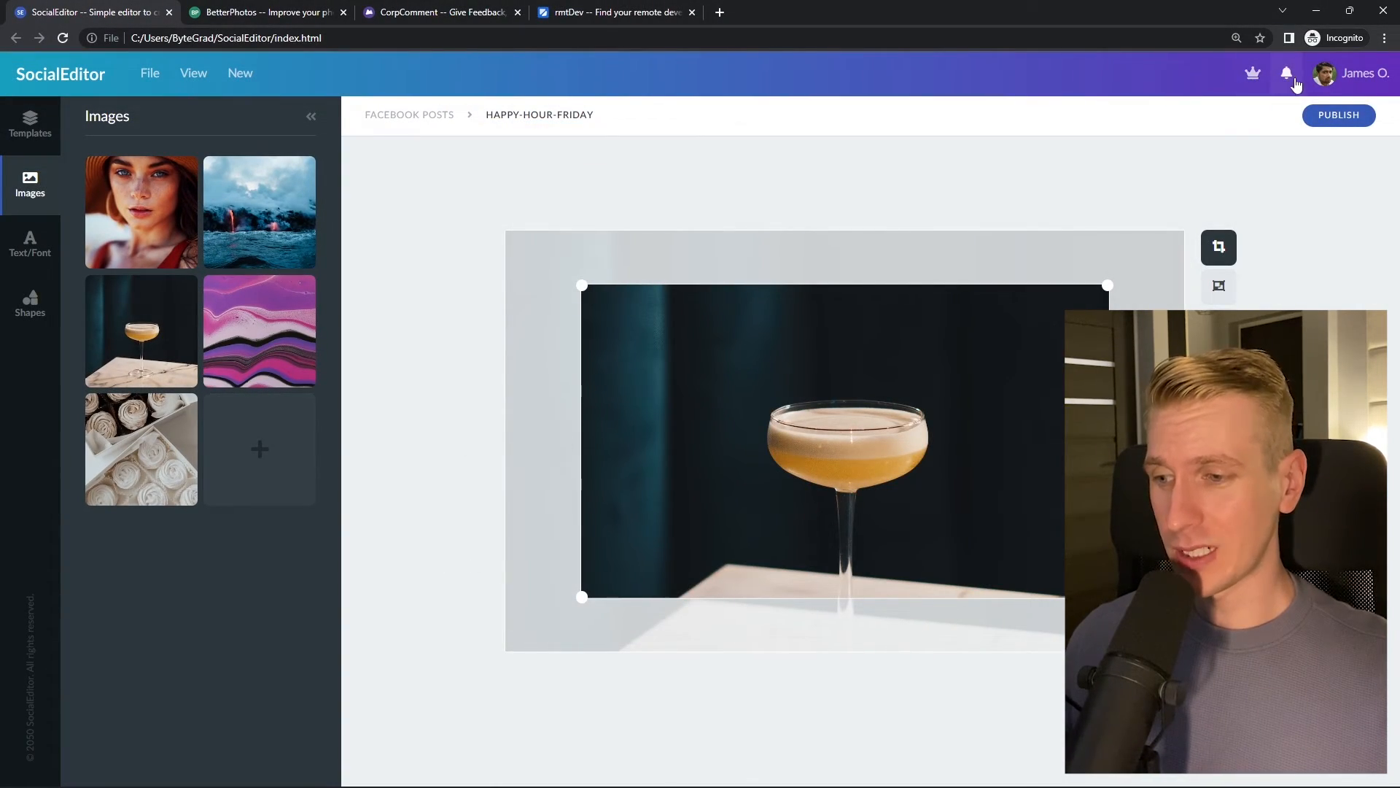